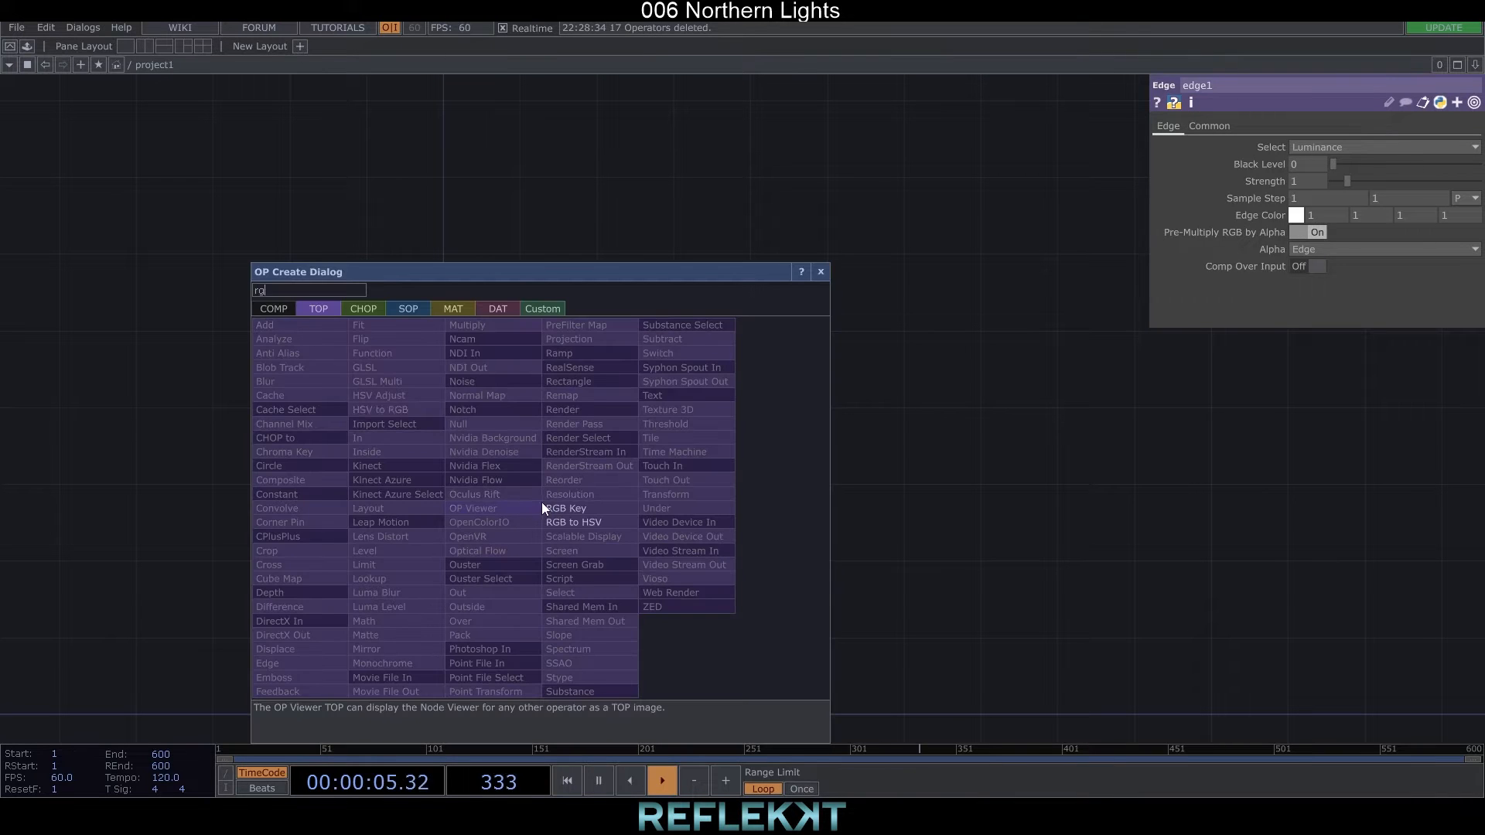
- Add an RGB Key (rgbkey1) after edge1 and a Null (null1) after rgbkey1
{"action": "left_click", "coordinate": [566, 508]}
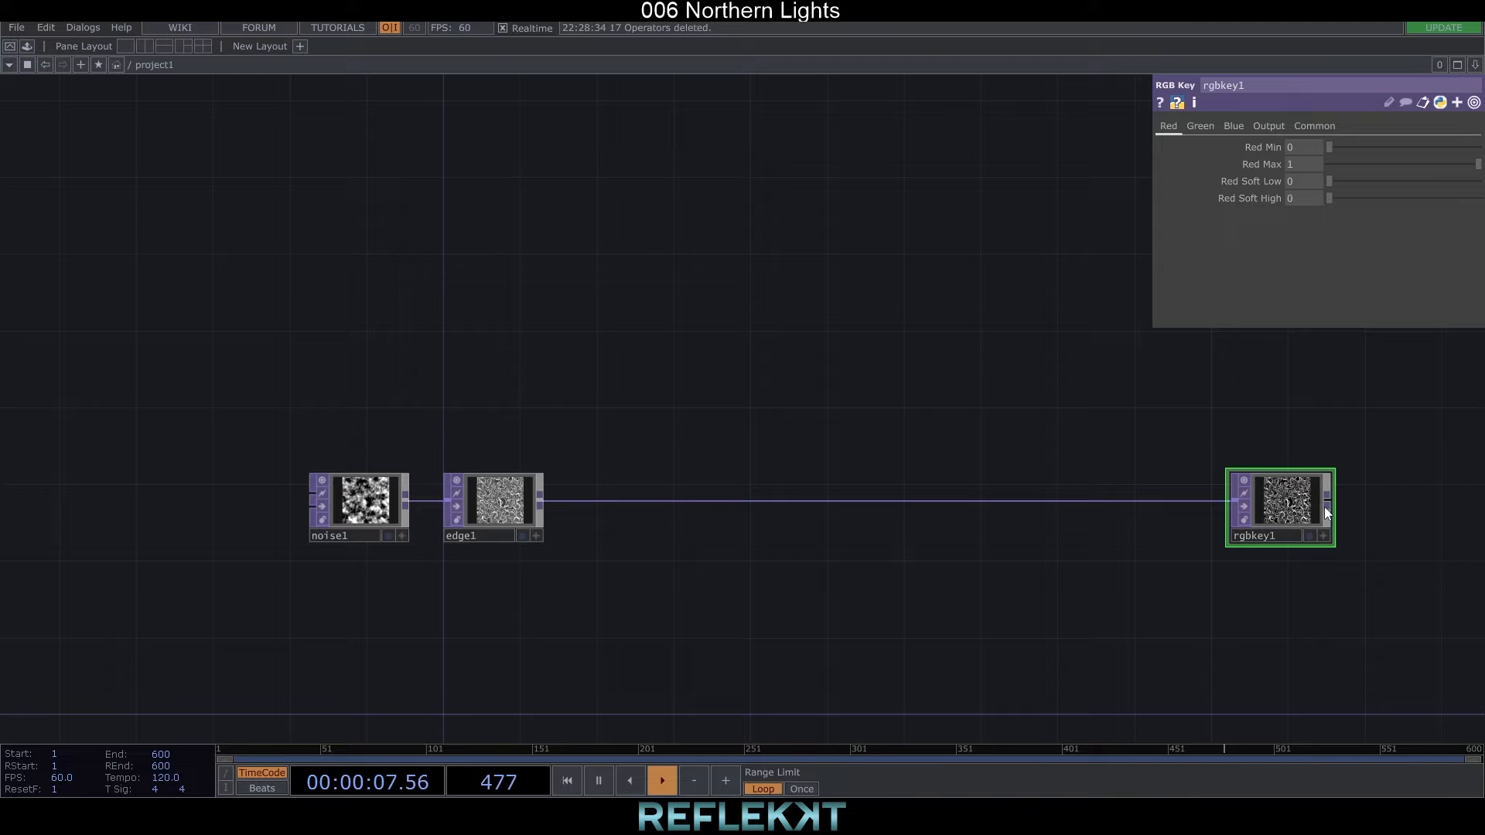
{"action": "left_click_drag", "start_coordinate": [1328, 509], "coordinate": [1411, 509]}
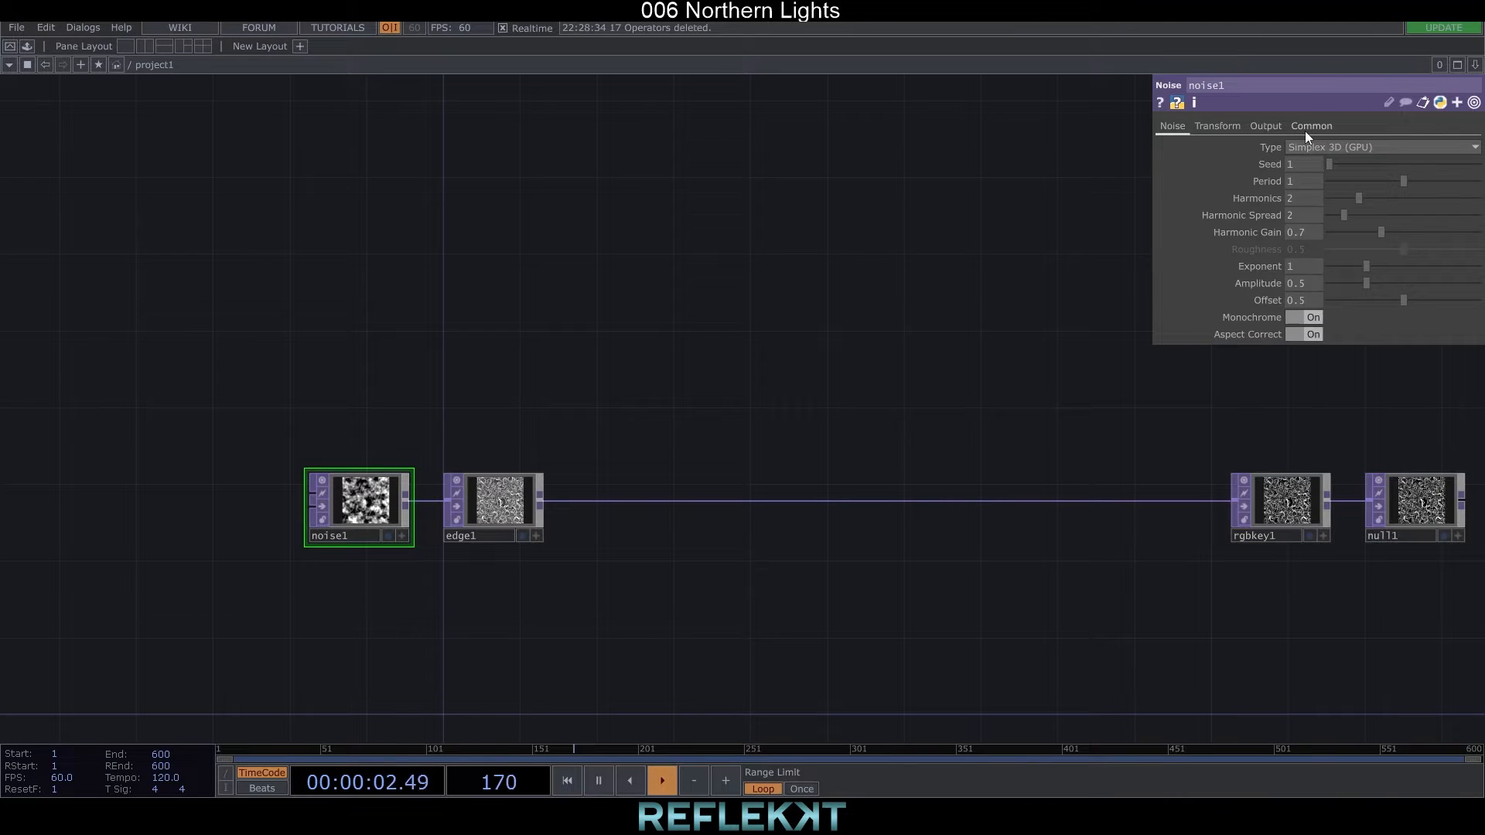
- Set noise1 to 1920x1080, enlarge its Period, lower Harmonic Gain and Exponent, Scale 0.3, 1.1
{"action": "left_click", "coordinate": [1310, 125]}
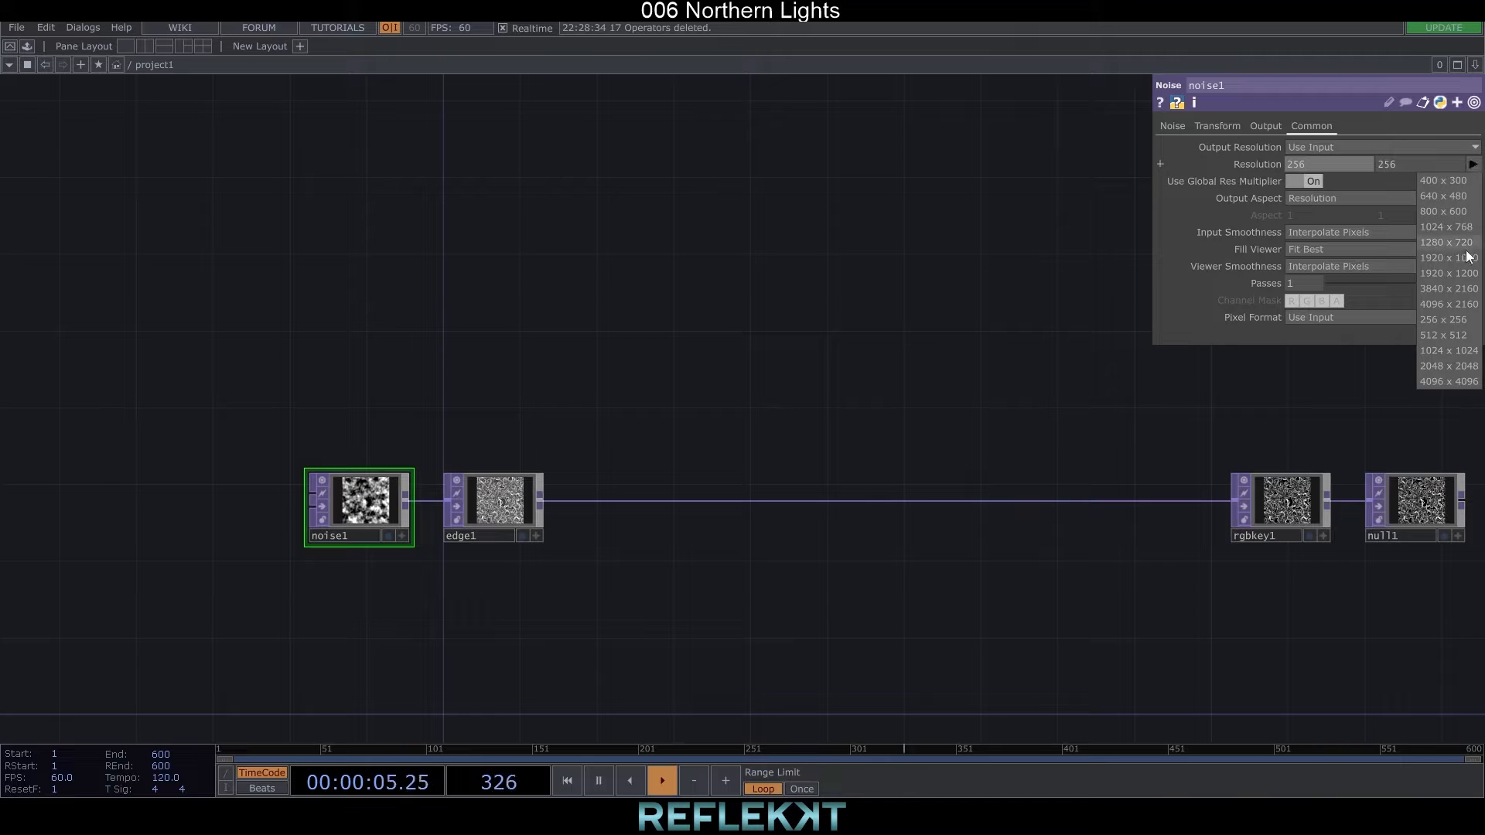
{"action": "left_click", "coordinate": [1445, 257]}
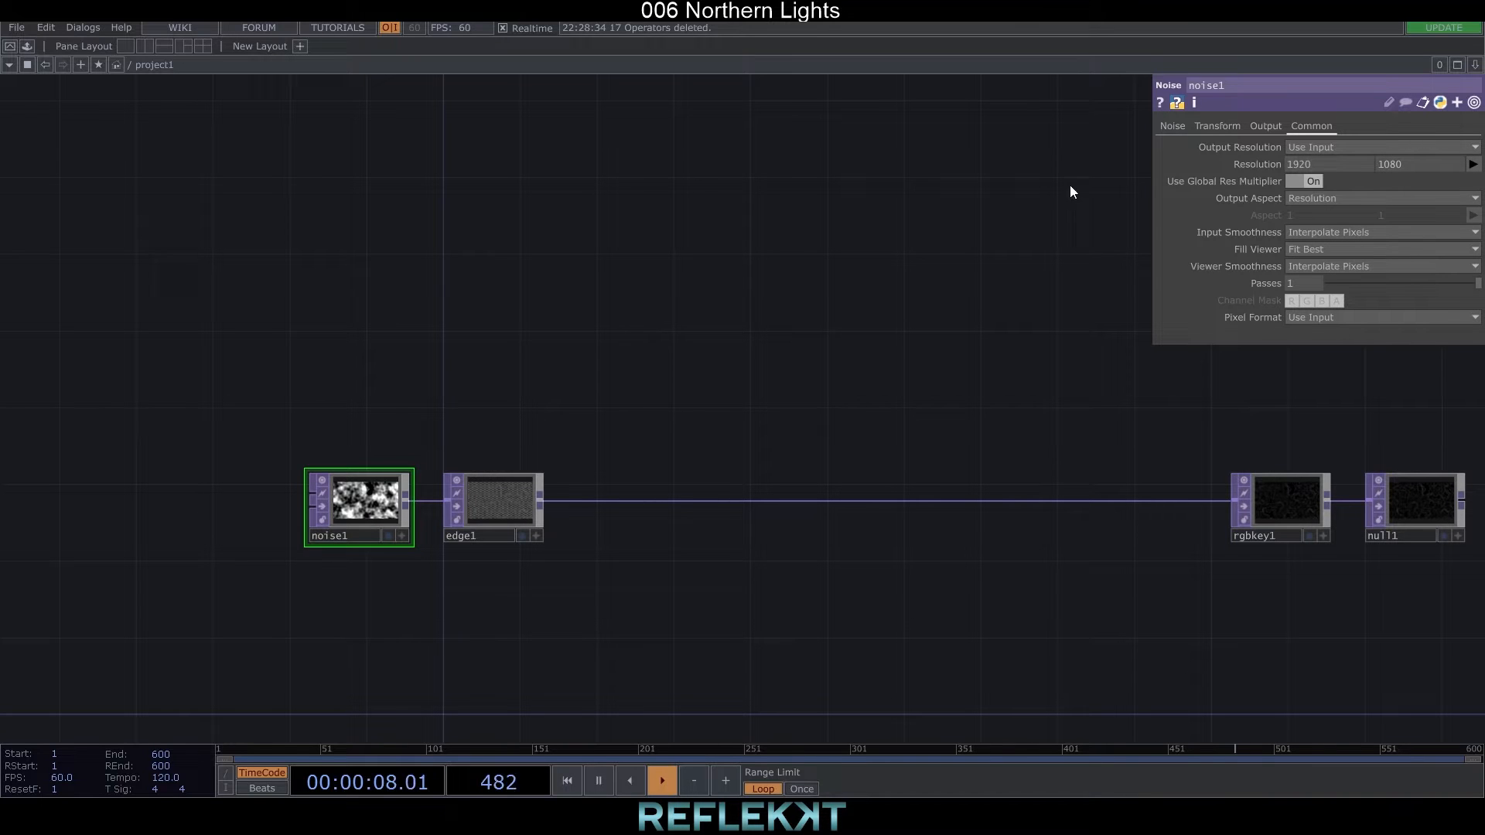
{"action": "left_click", "coordinate": [1171, 125]}
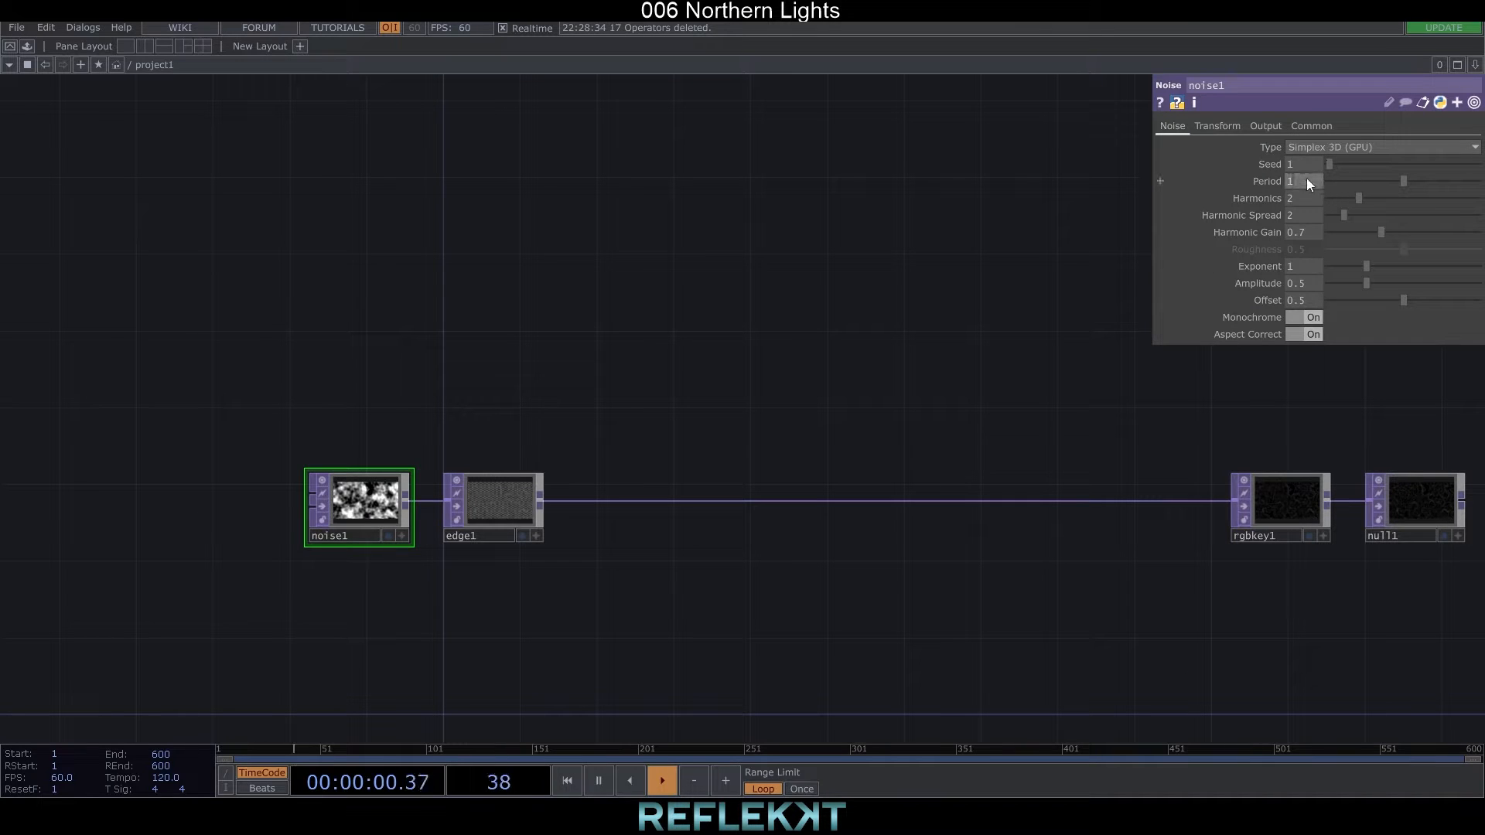
{"action": "left_click_drag", "start_coordinate": [1307, 181], "coordinate": [1316, 198]}
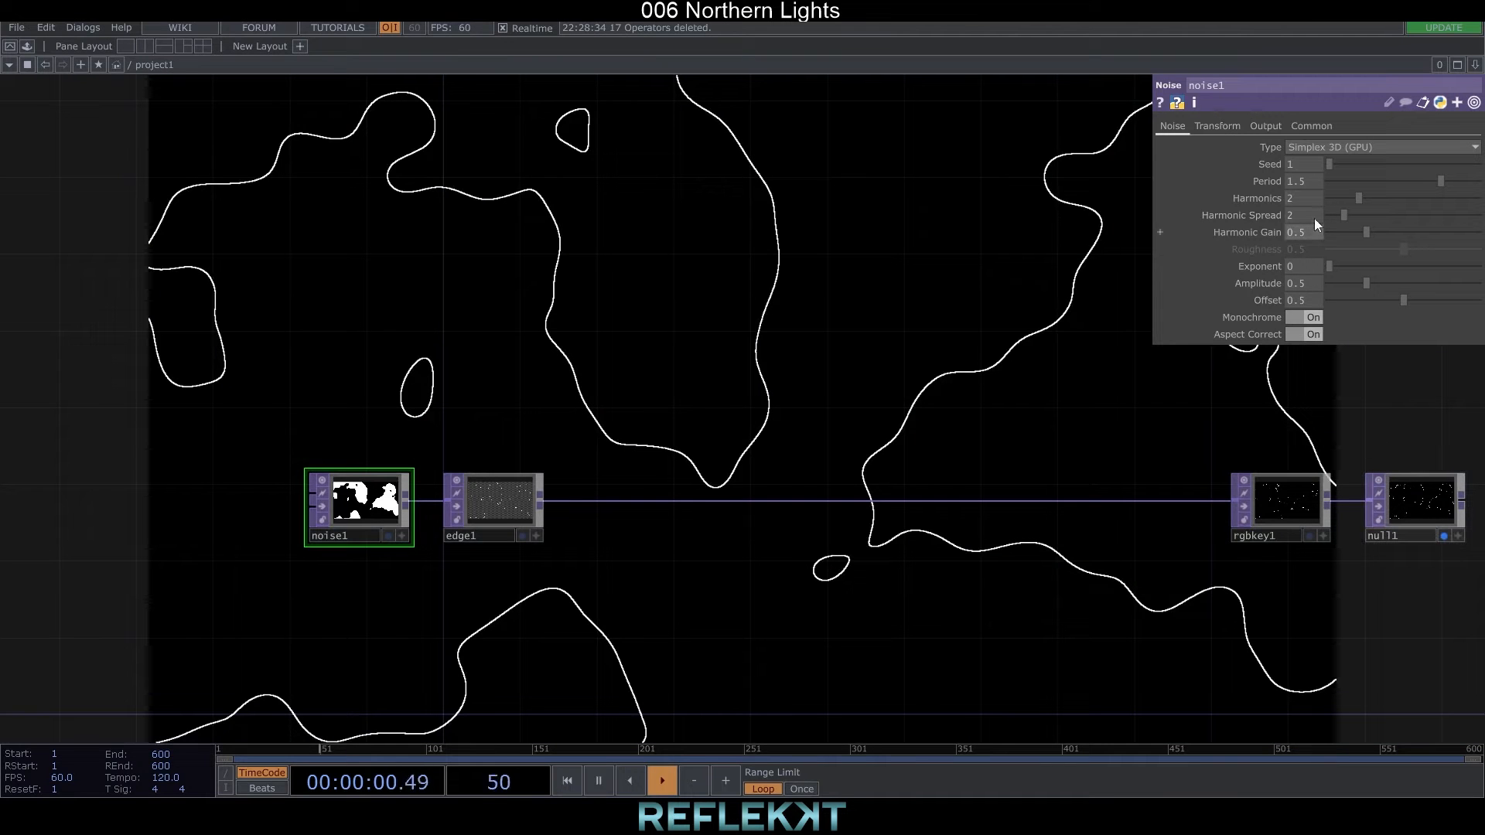
{"action": "left_click", "coordinate": [1216, 126]}
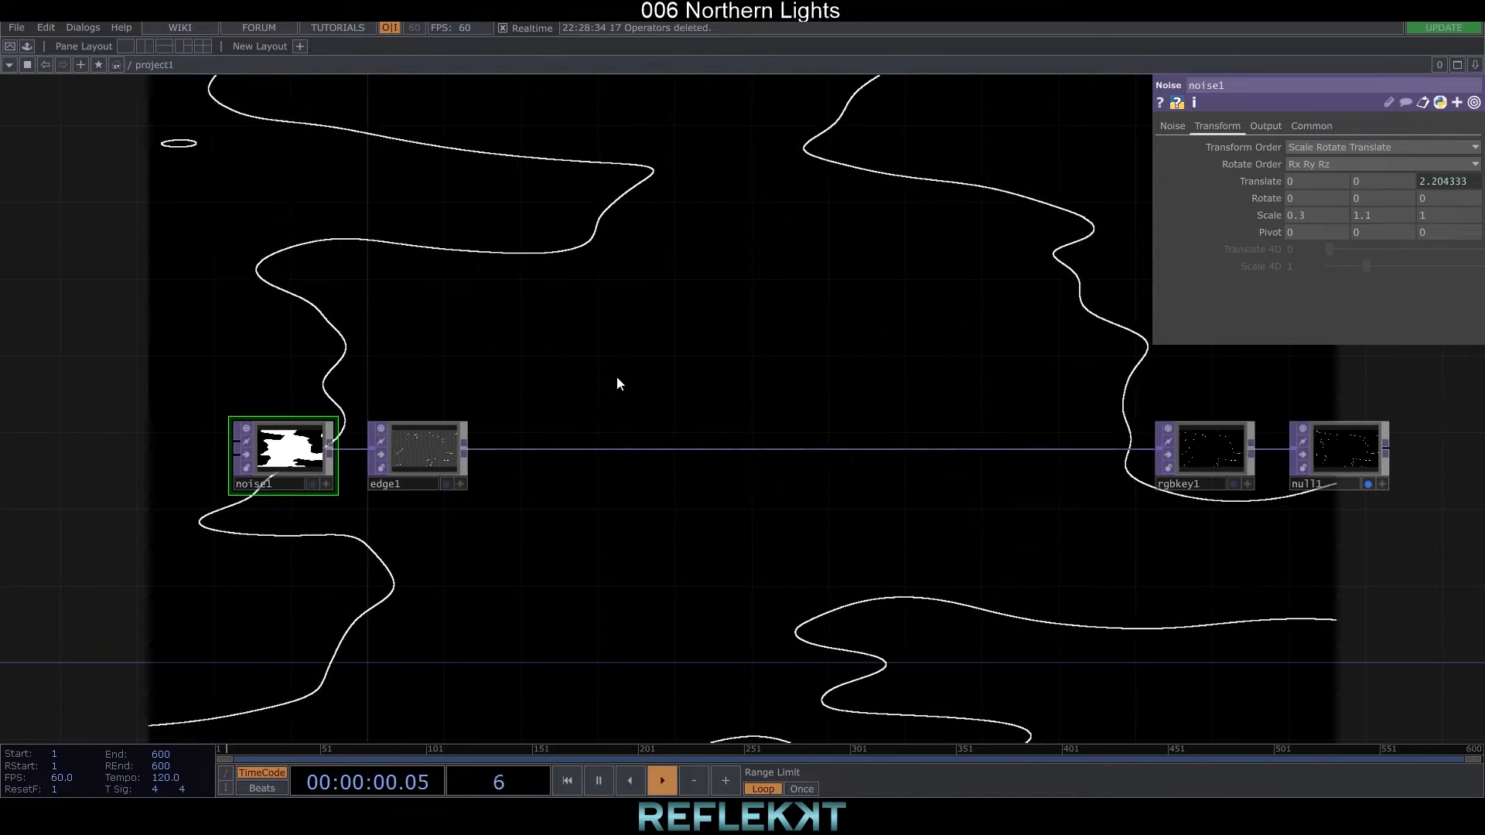
- Drop feedbackEdge from the Palette after edge1 with green Edge/Source tint and Blur 20
{"action": "left_click", "coordinate": [26, 46]}
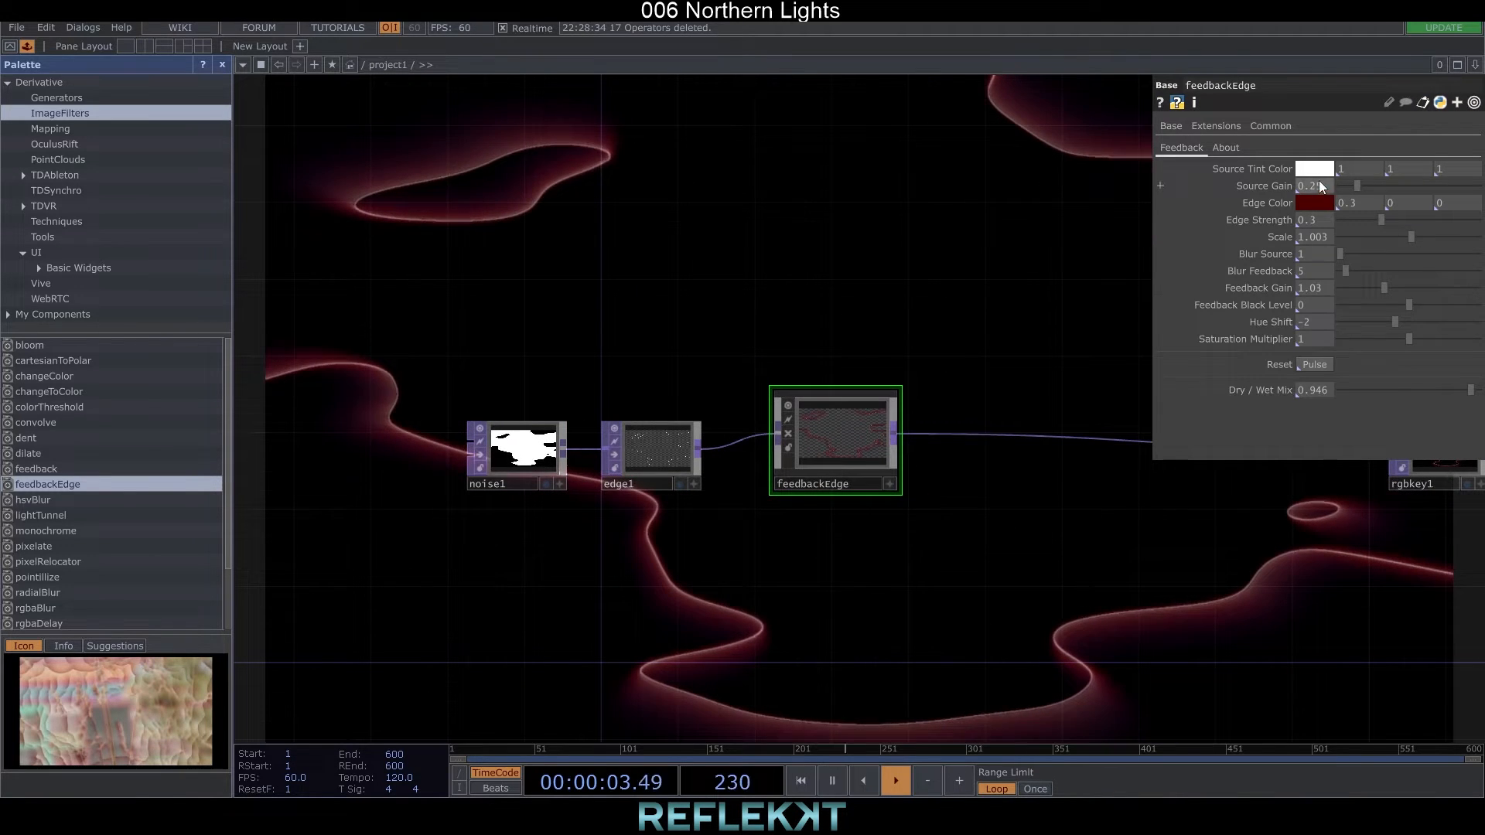
{"action": "left_click", "coordinate": [1315, 168]}
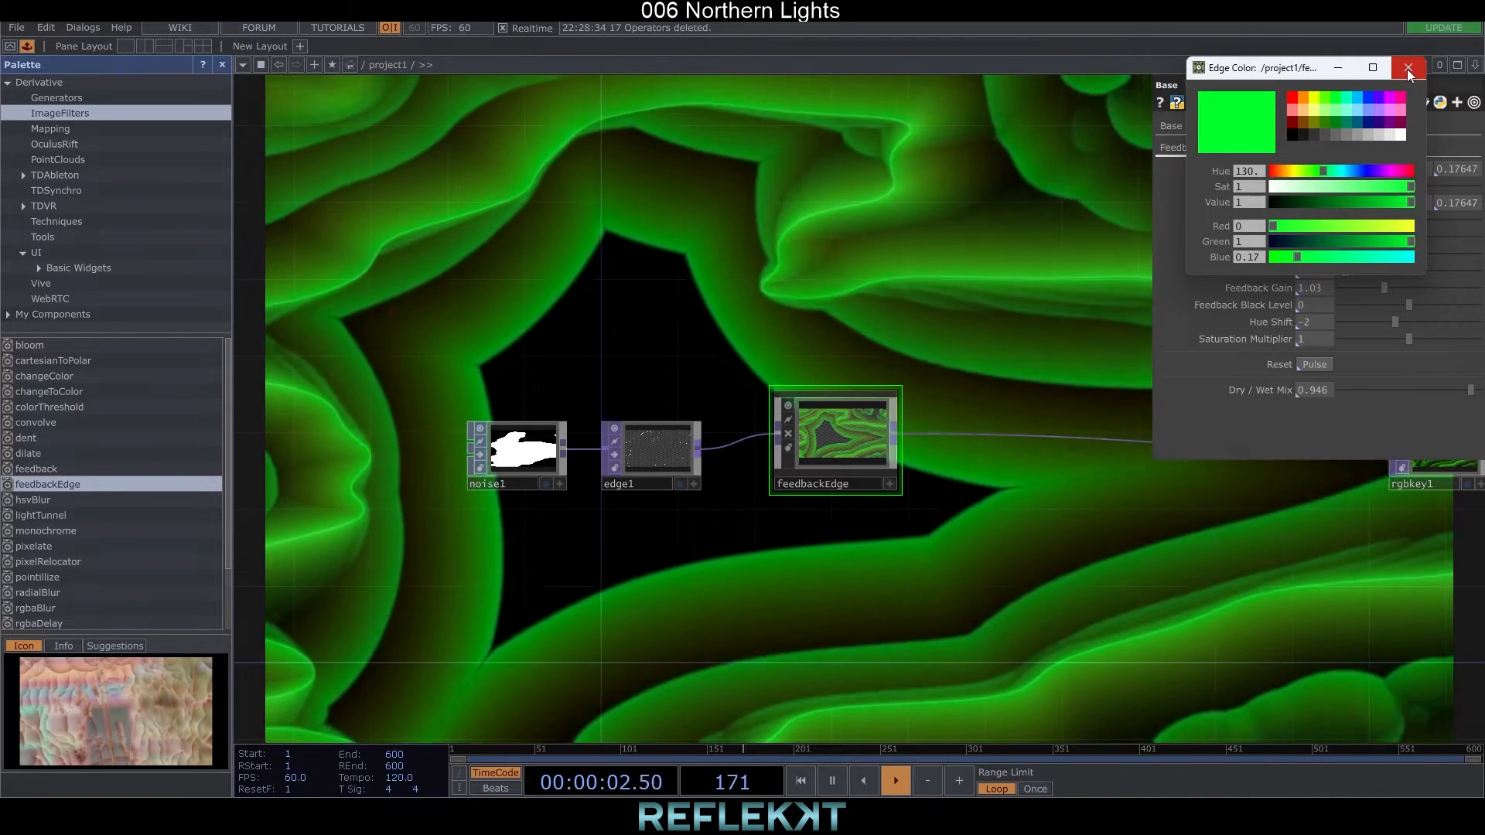
{"action": "left_click", "coordinate": [1407, 66]}
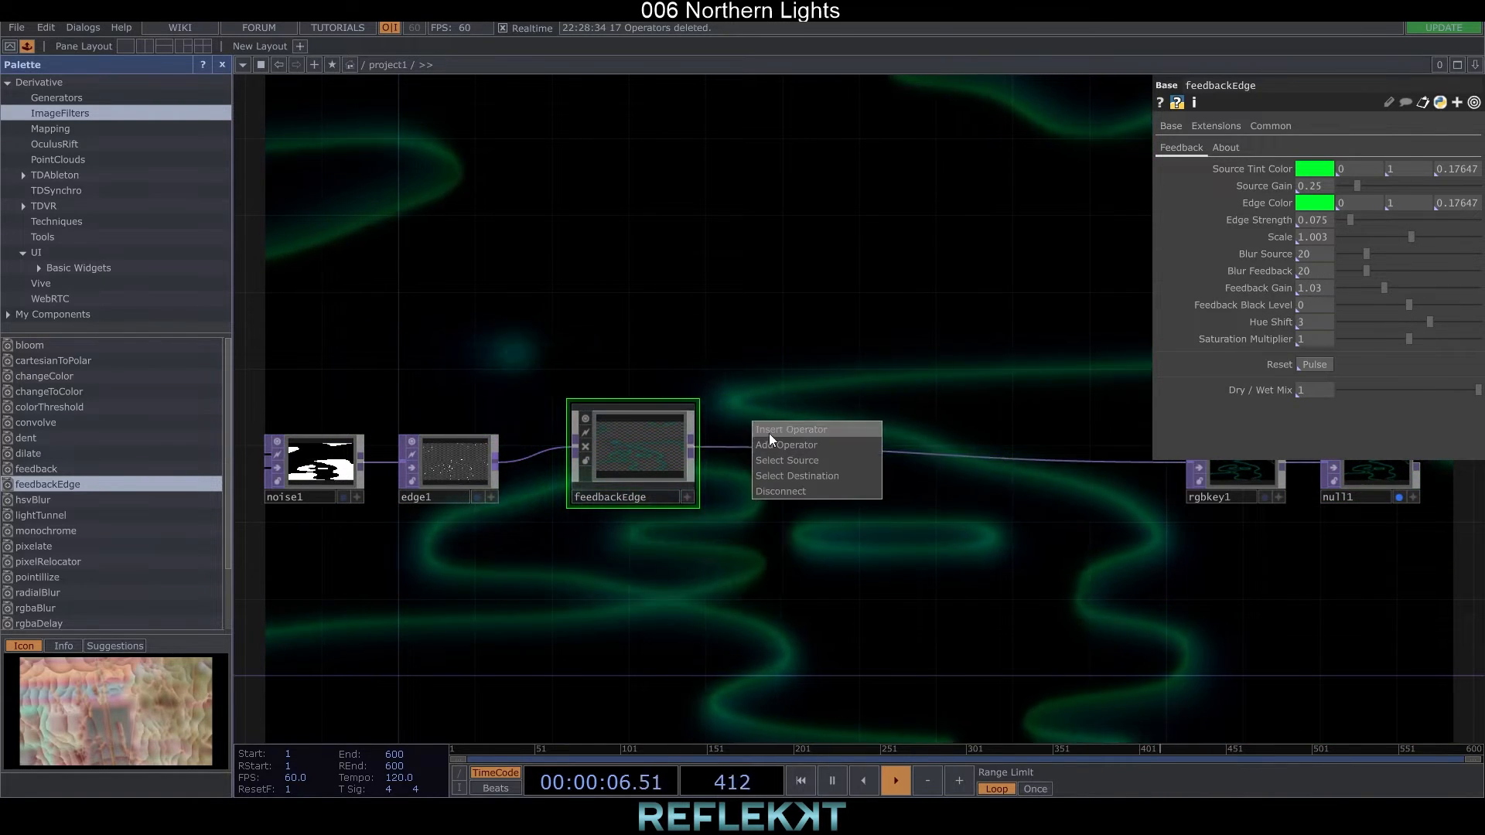
- Insert null2 after feedbackEdge, then add feedback1 and transform1 starting the feedback loop
{"action": "left_click", "coordinate": [790, 429]}
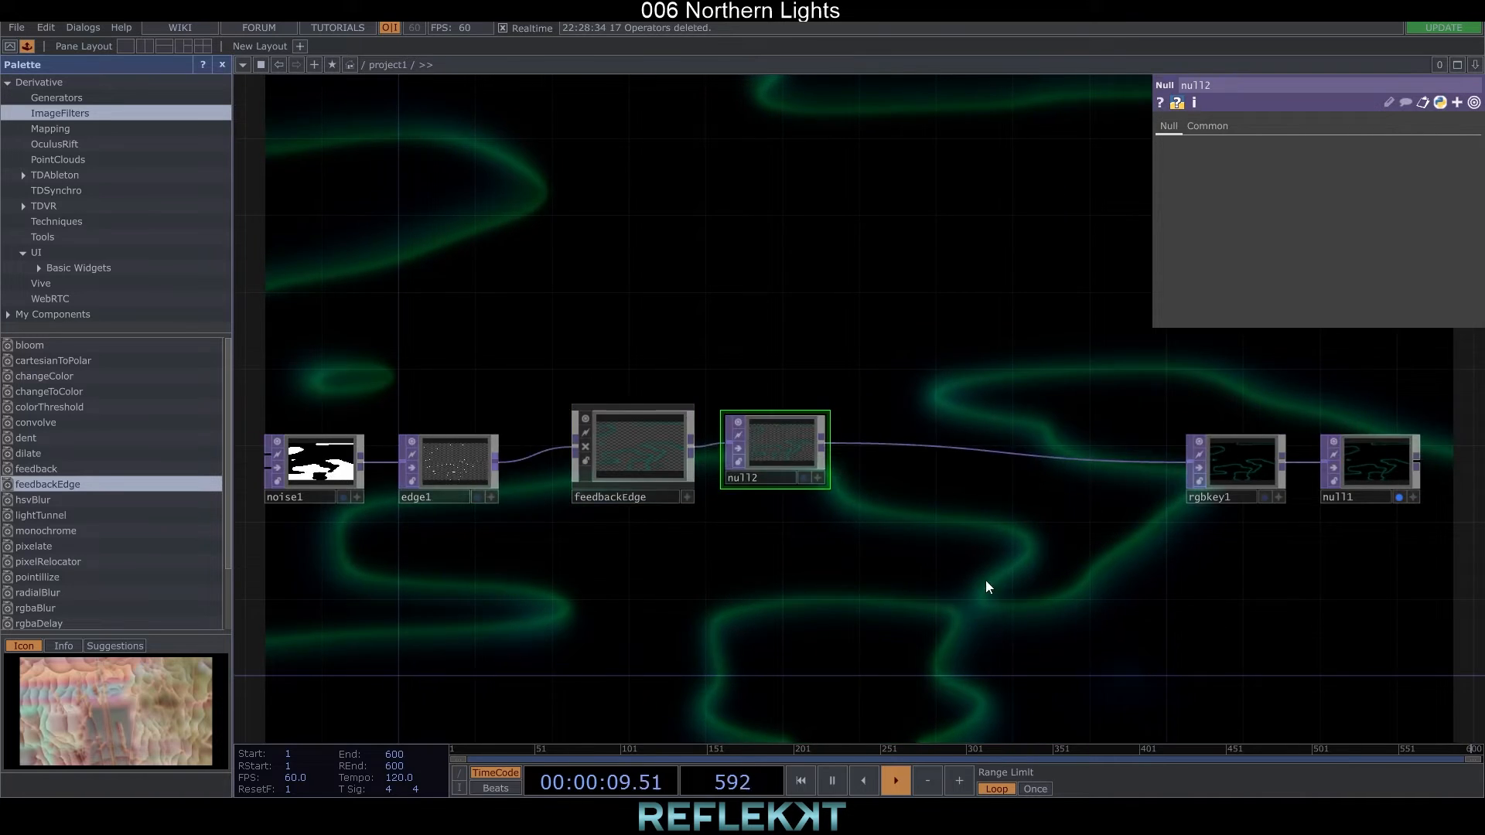
{"action": "left_click", "coordinate": [1234, 464]}
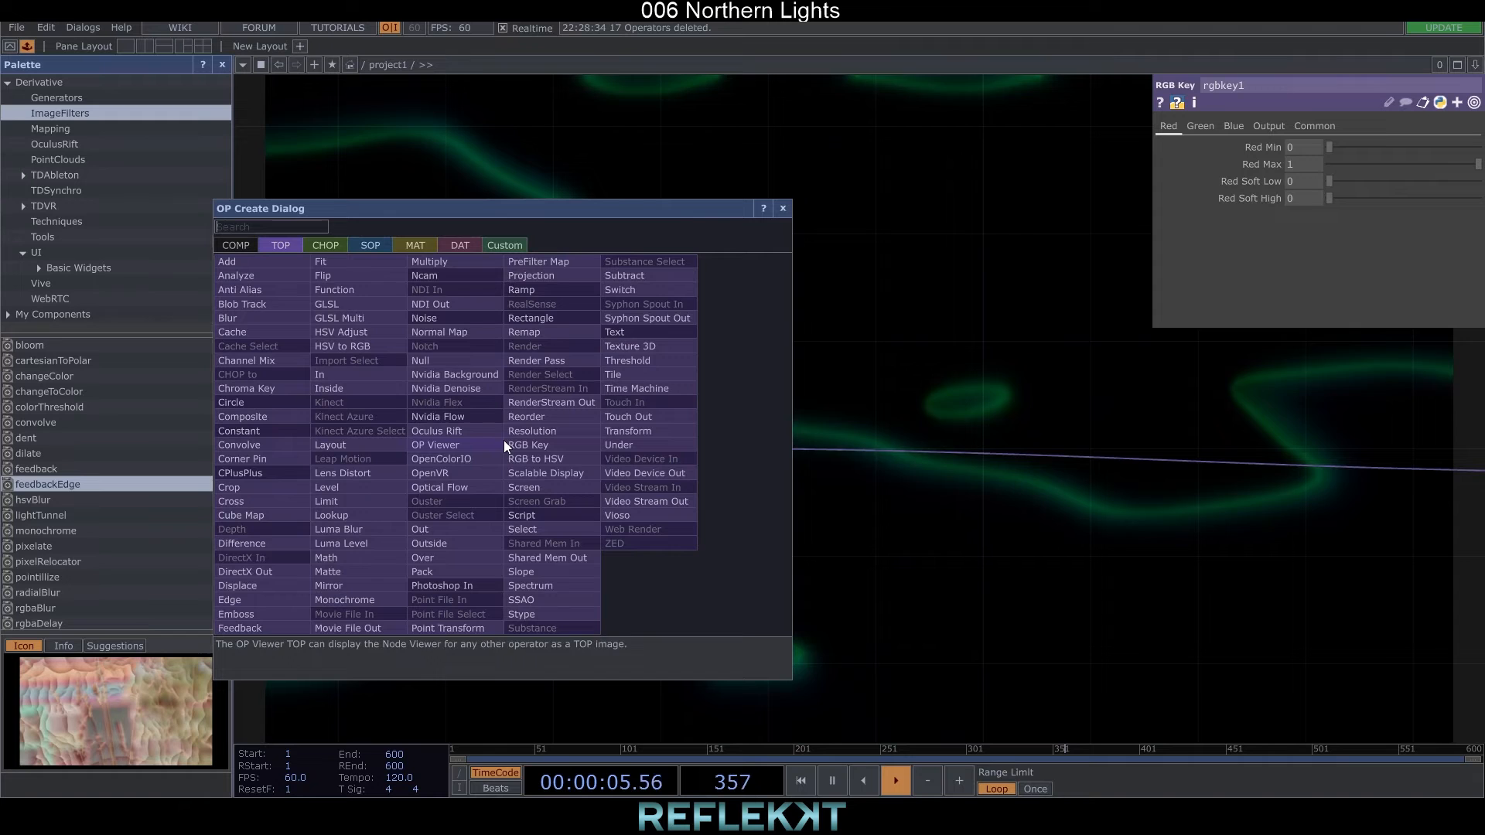
{"action": "left_click", "coordinate": [240, 628]}
{"action": "type", "text": "tr"}
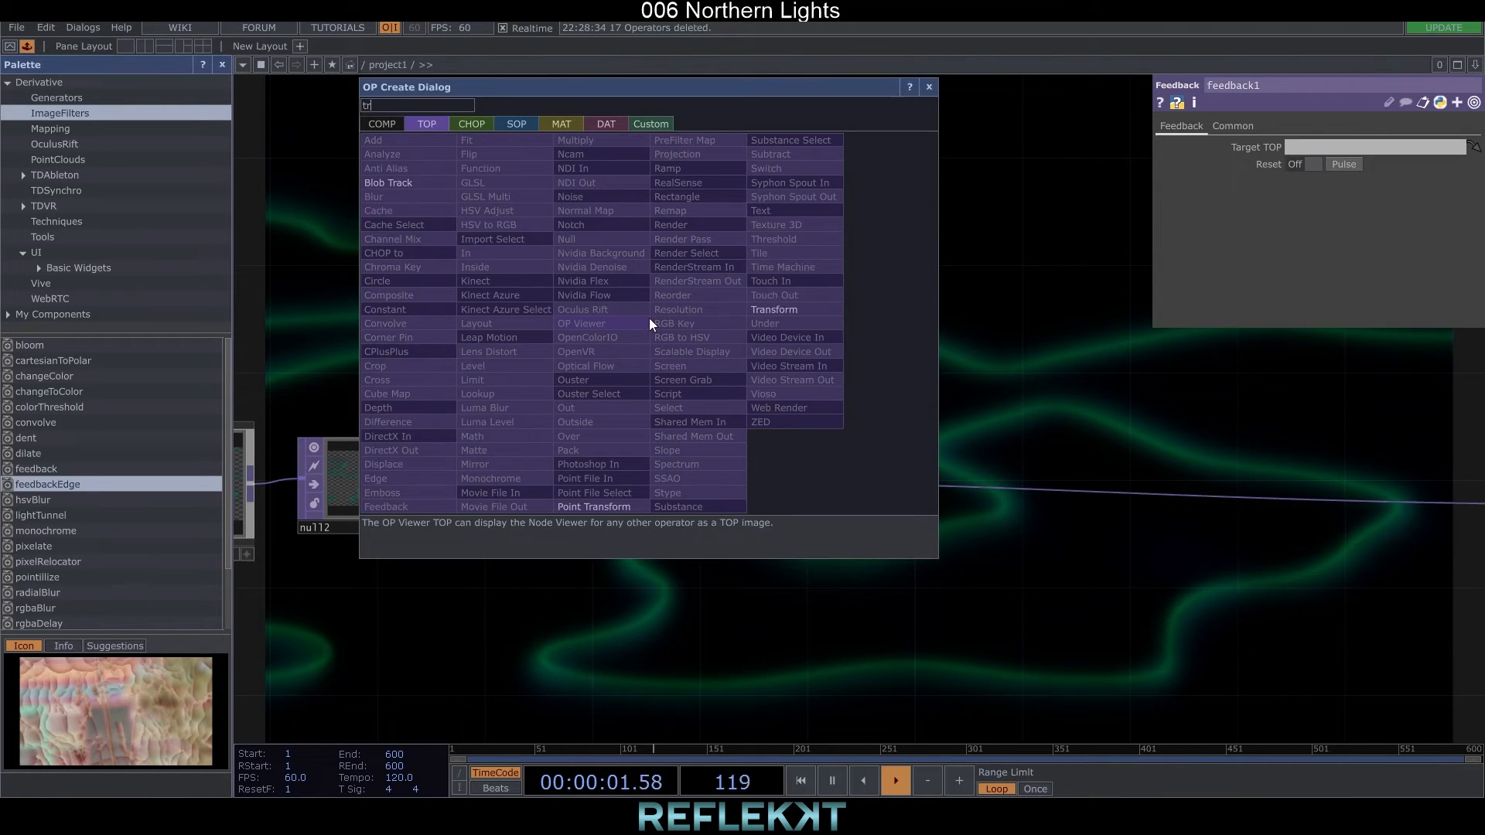
{"action": "left_click", "coordinate": [774, 309]}
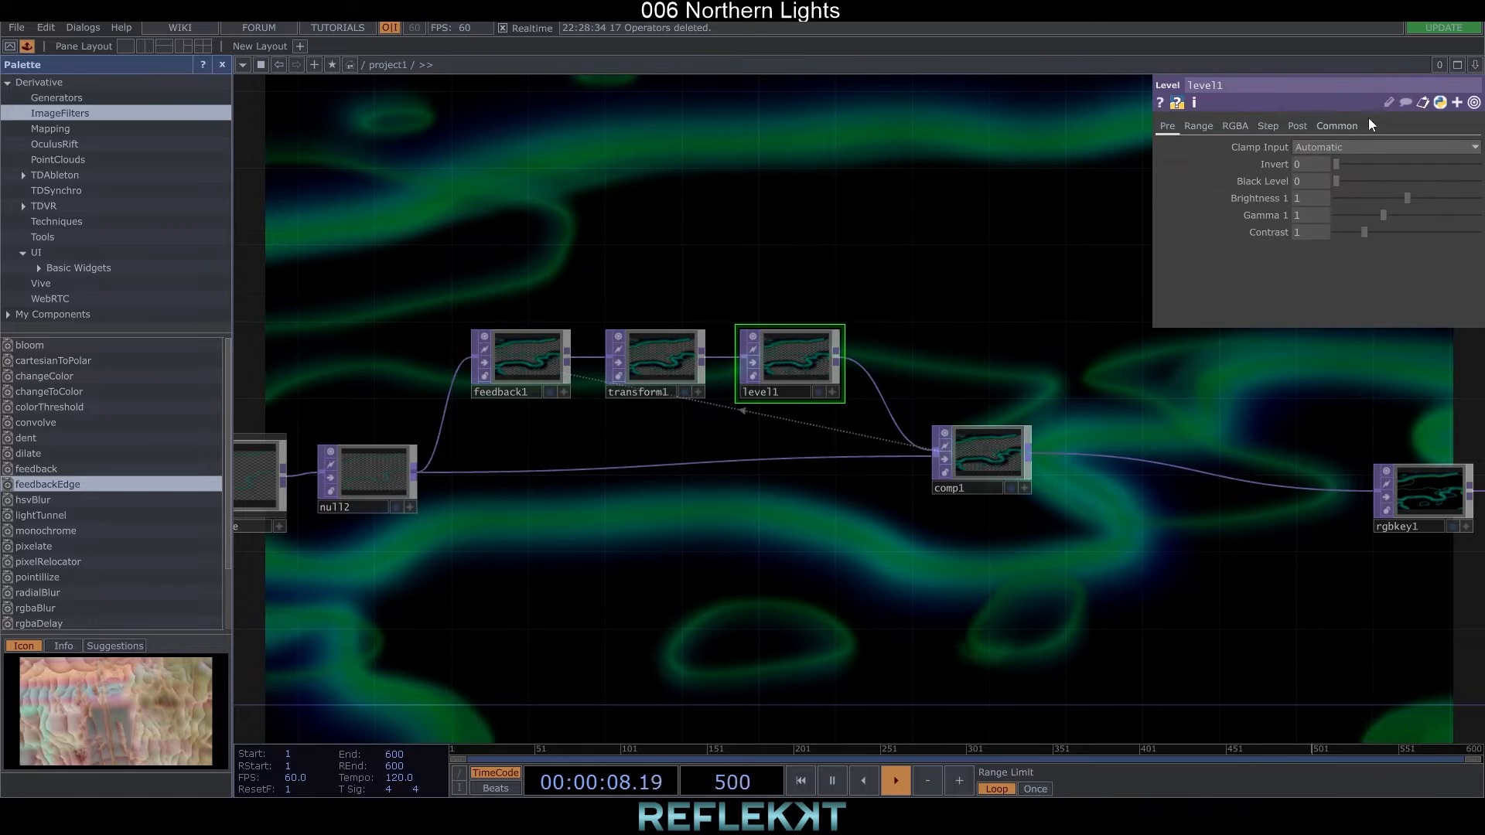
- Lower level1 Opacity on the Post page, set transform1 Translate Y 0.005, adjust comp1 settings
{"action": "left_click", "coordinate": [1297, 125]}
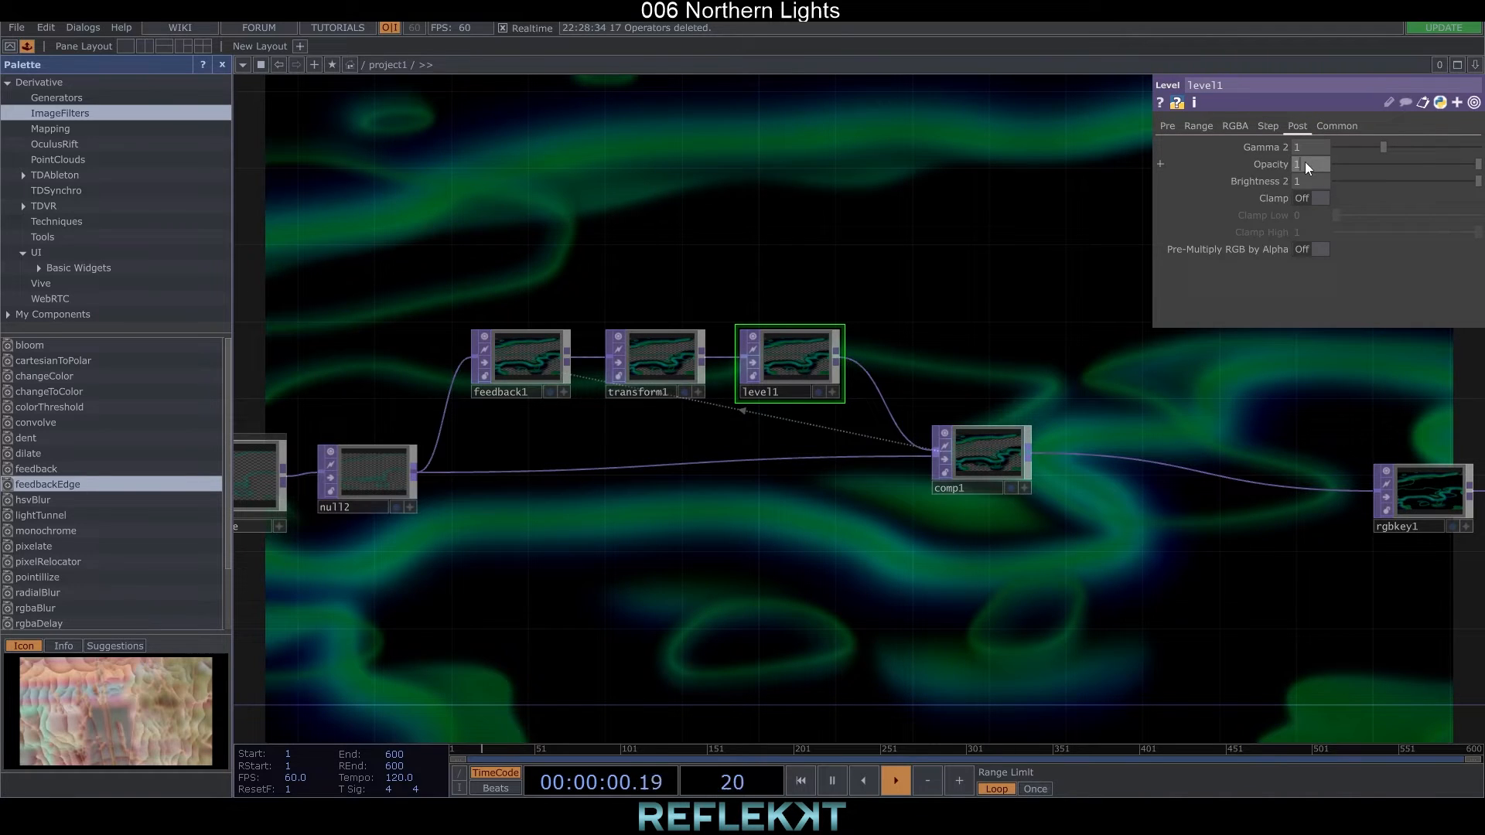
{"action": "left_click", "coordinate": [1307, 164]}
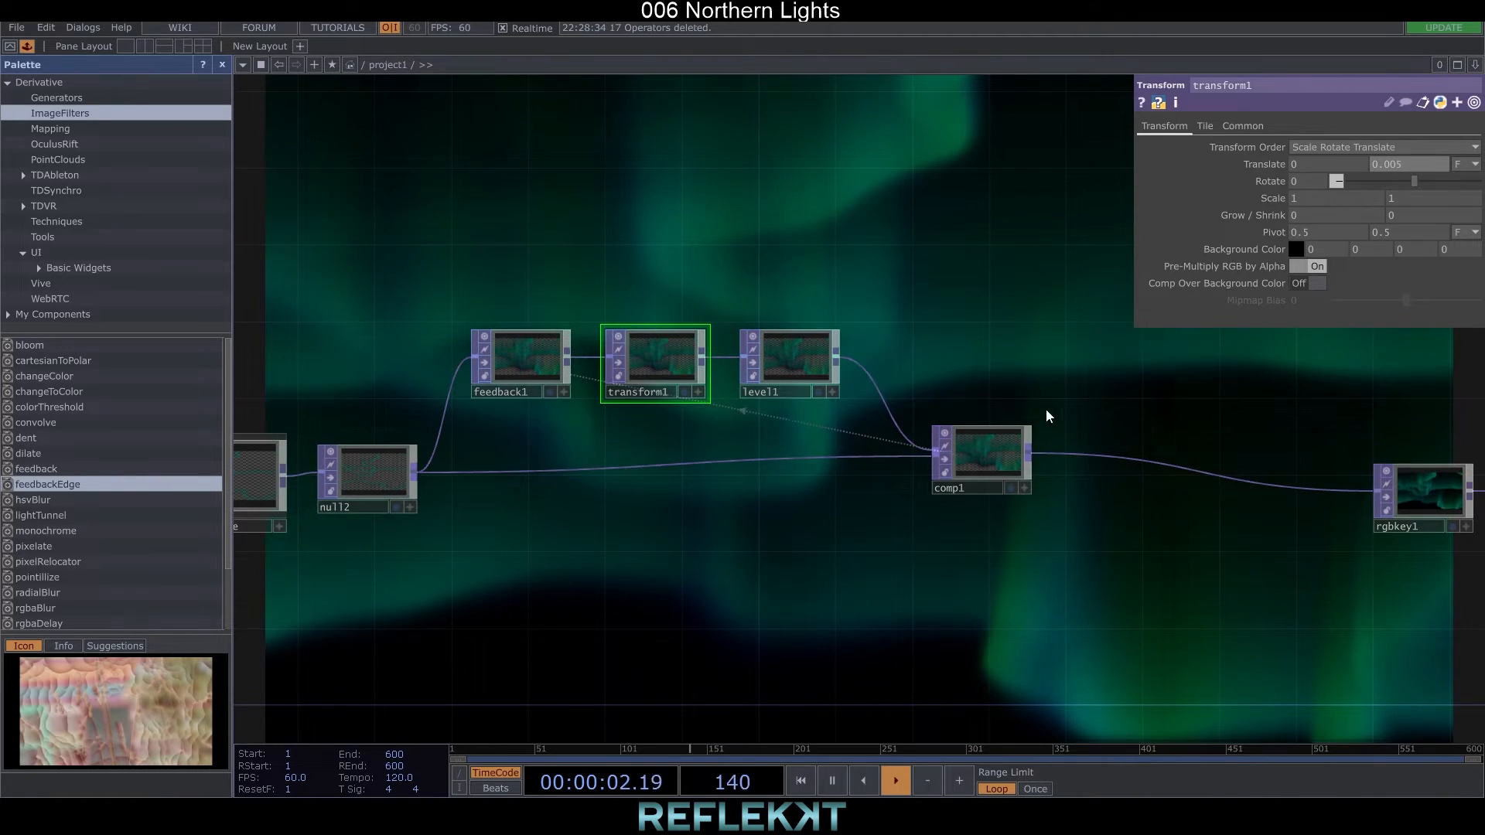
{"action": "left_click", "coordinate": [981, 460]}
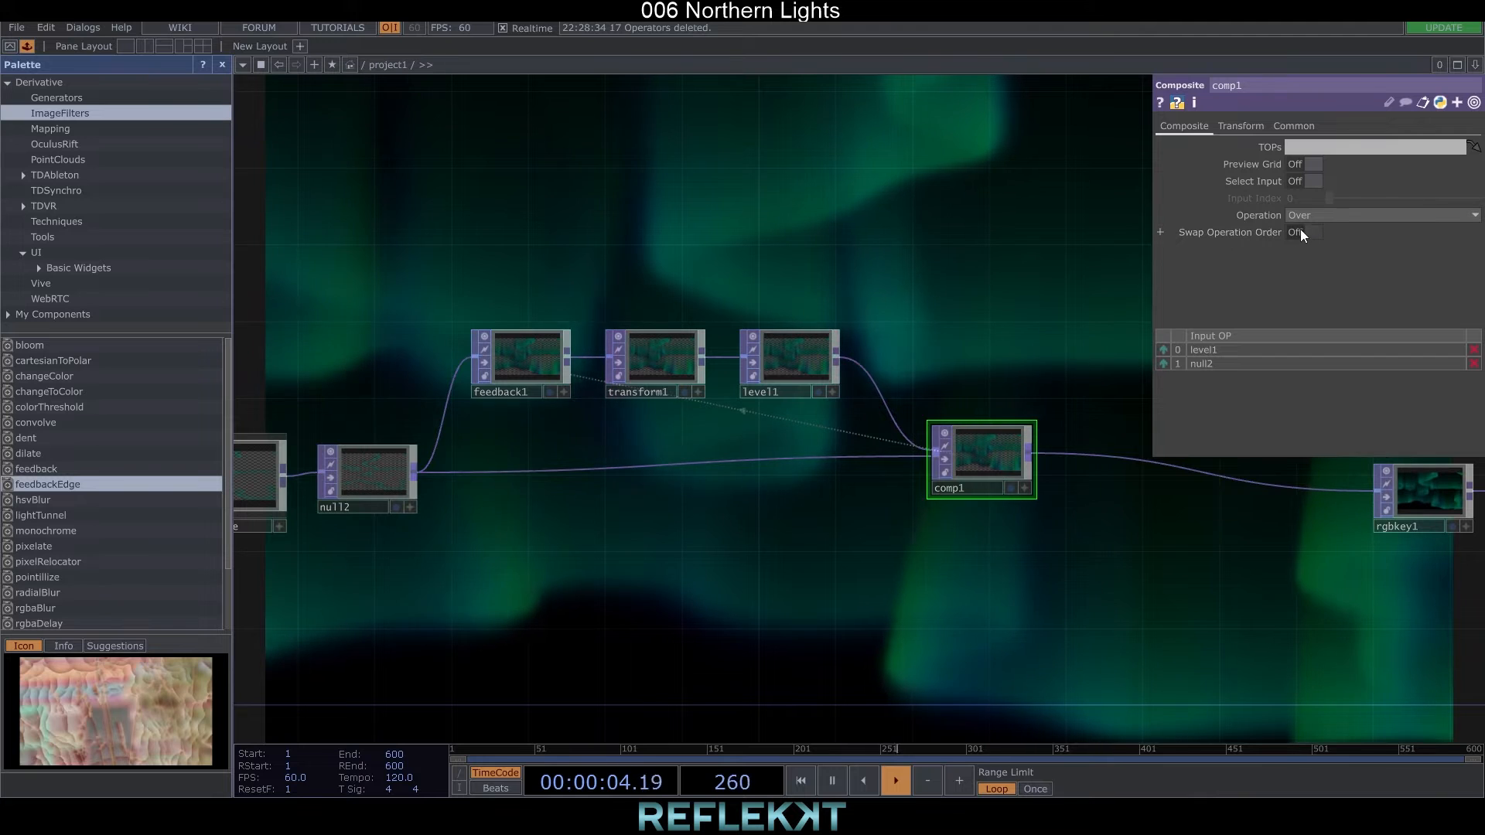
{"action": "left_click", "coordinate": [1310, 232]}
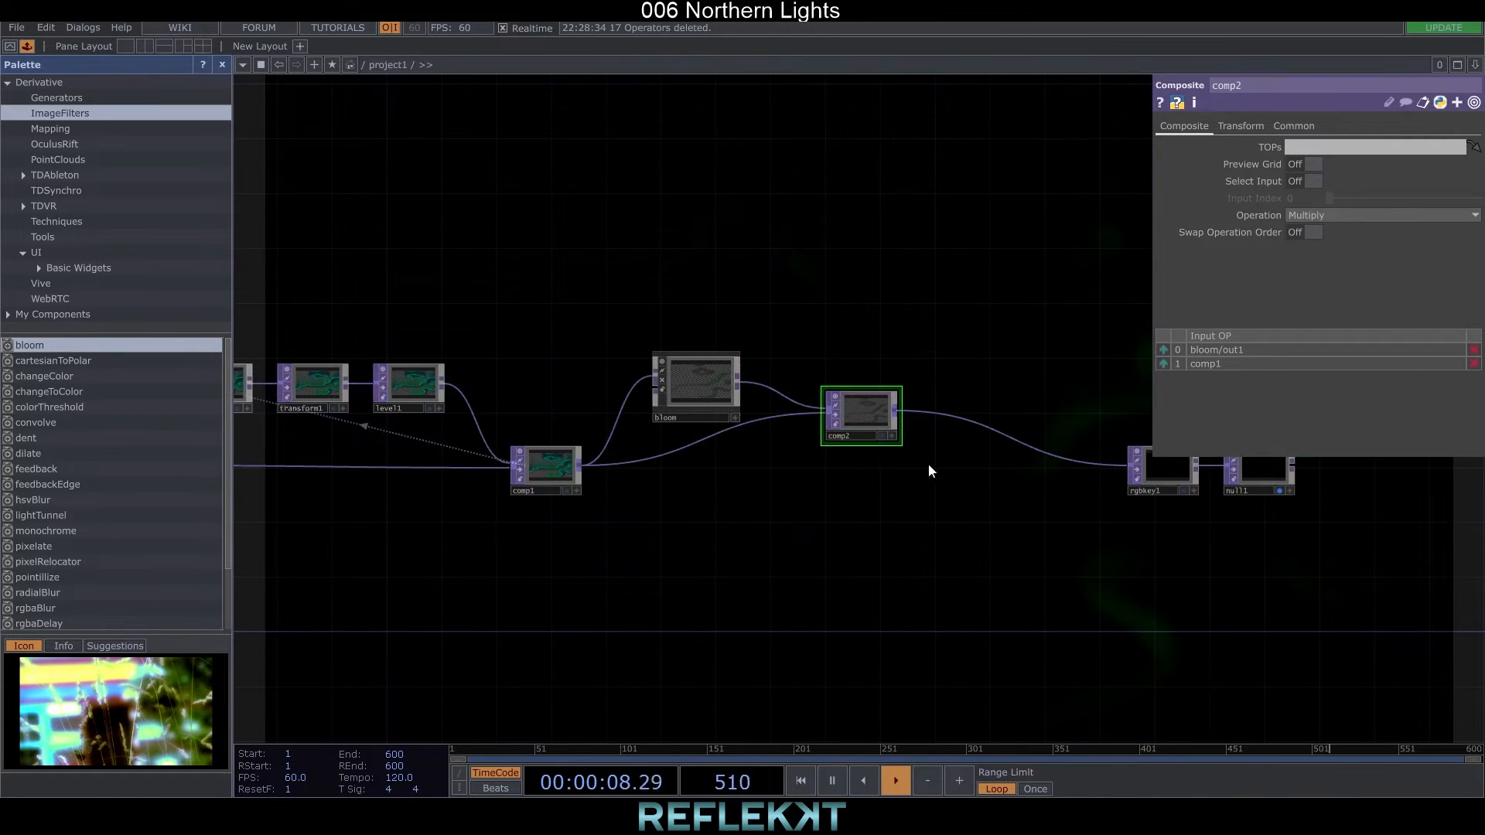
- Change comp2's Operation to a different blend mode for the bloom over comp1
{"action": "left_click", "coordinate": [1382, 215]}
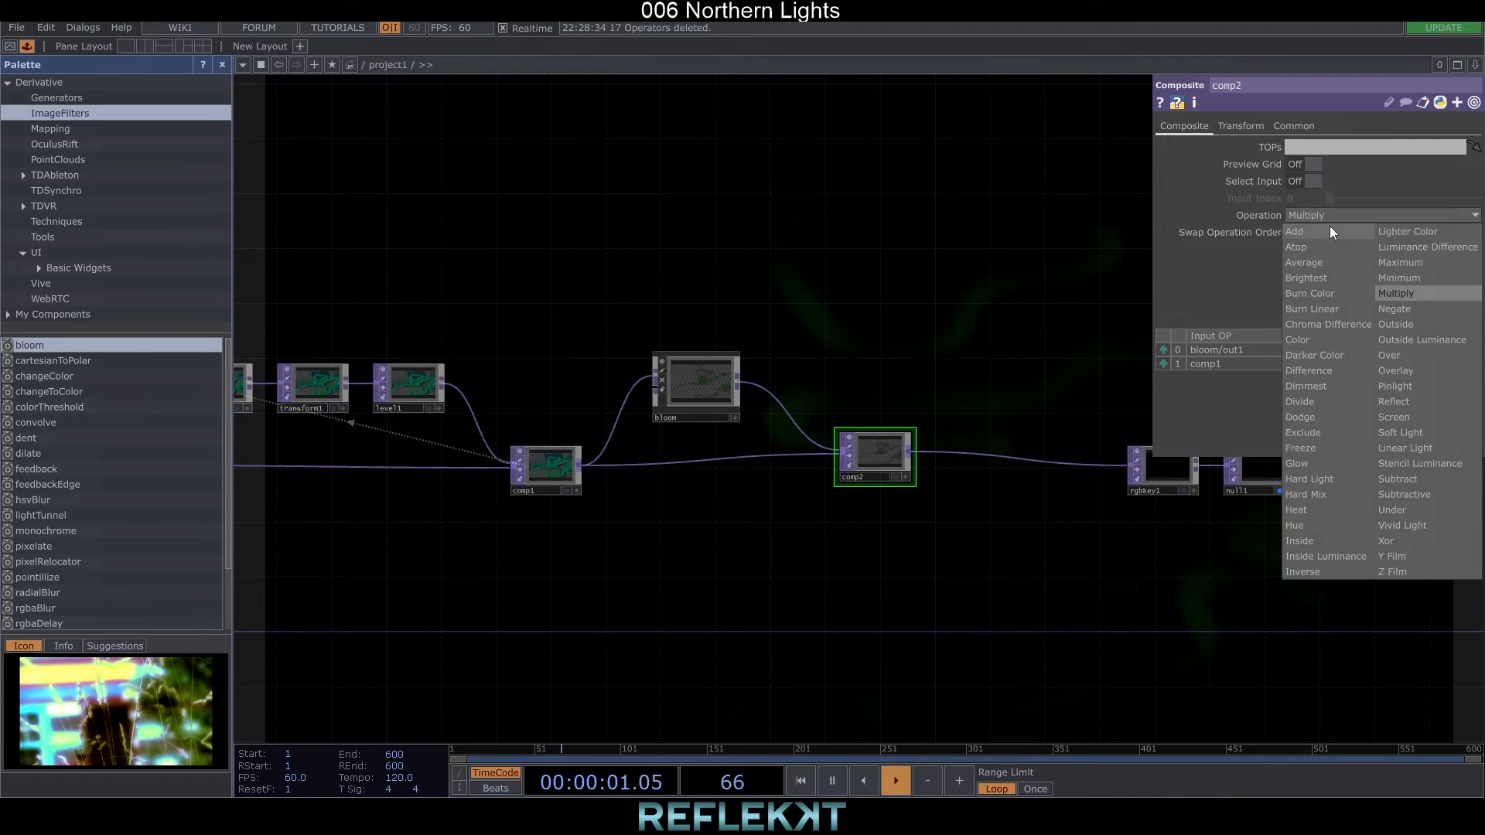
{"action": "left_click", "coordinate": [1293, 230]}
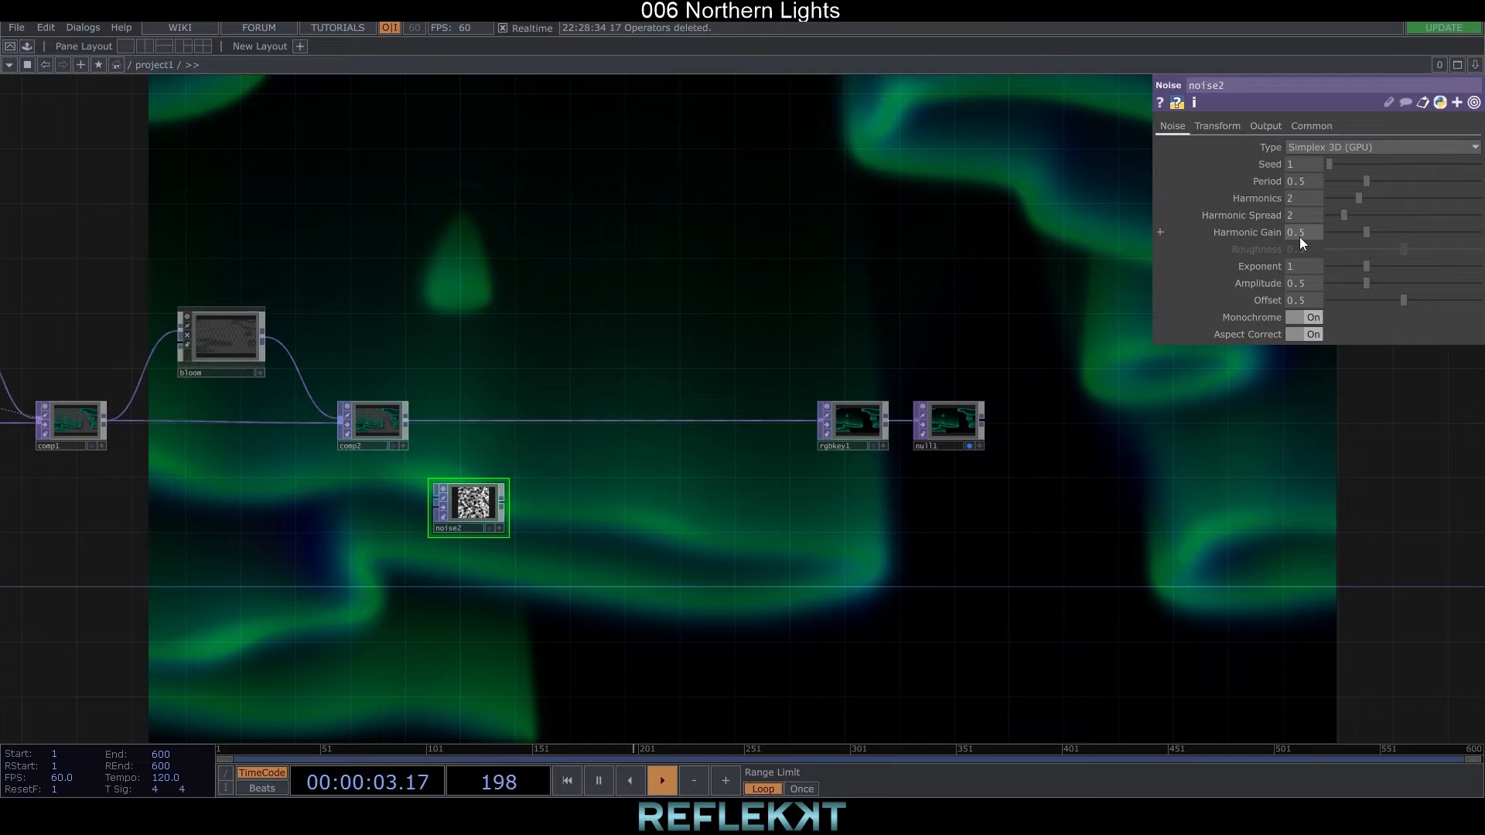
- Adjust noise2 Harmonic Gain and set comp3's Fixed Layer so the noise multiplies as streaky bands
{"action": "left_click", "coordinate": [1217, 125]}
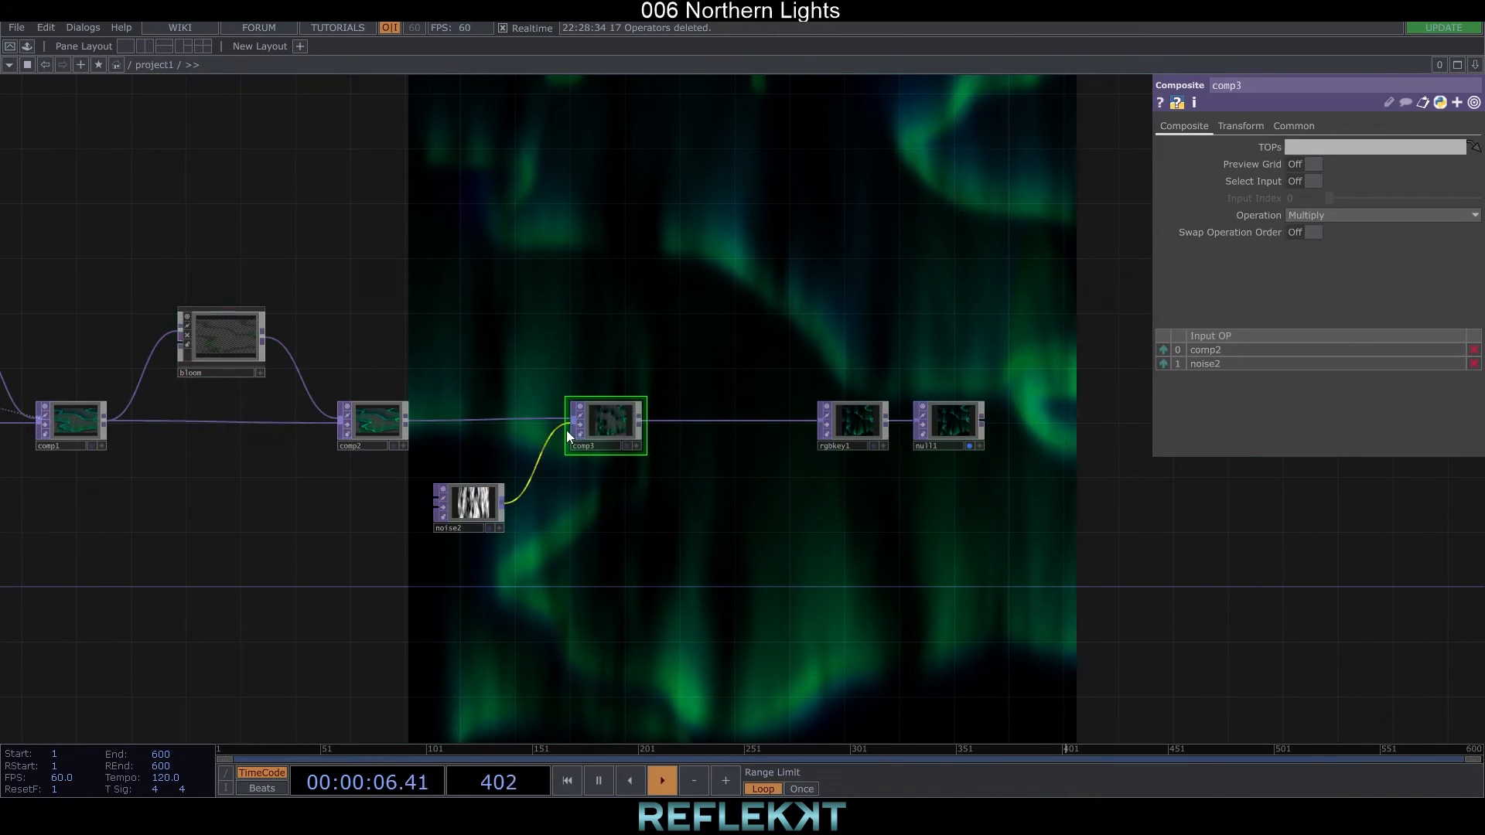
{"action": "left_click", "coordinate": [1239, 125]}
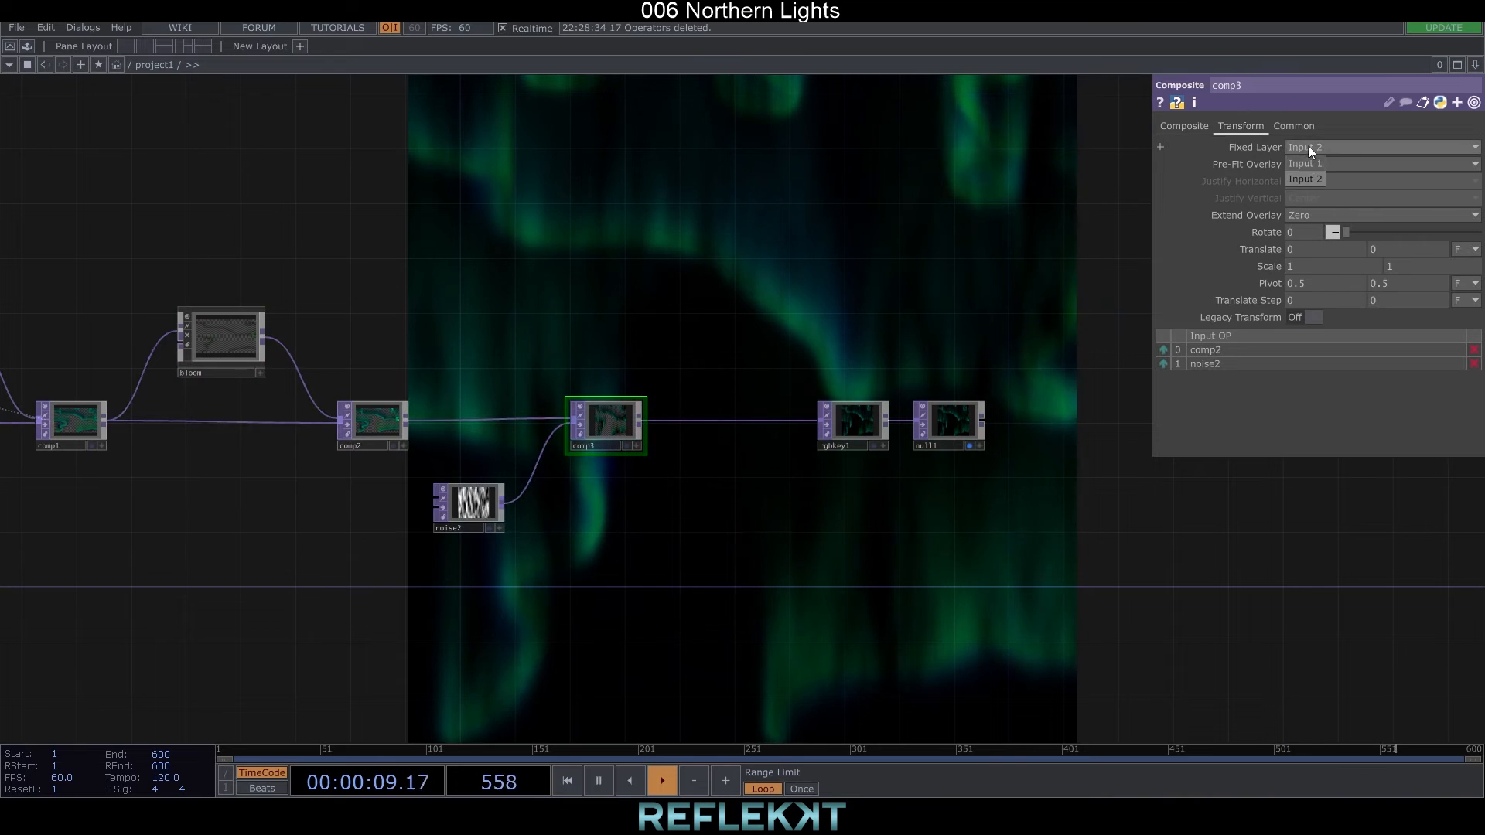
{"action": "left_click", "coordinate": [1305, 163]}
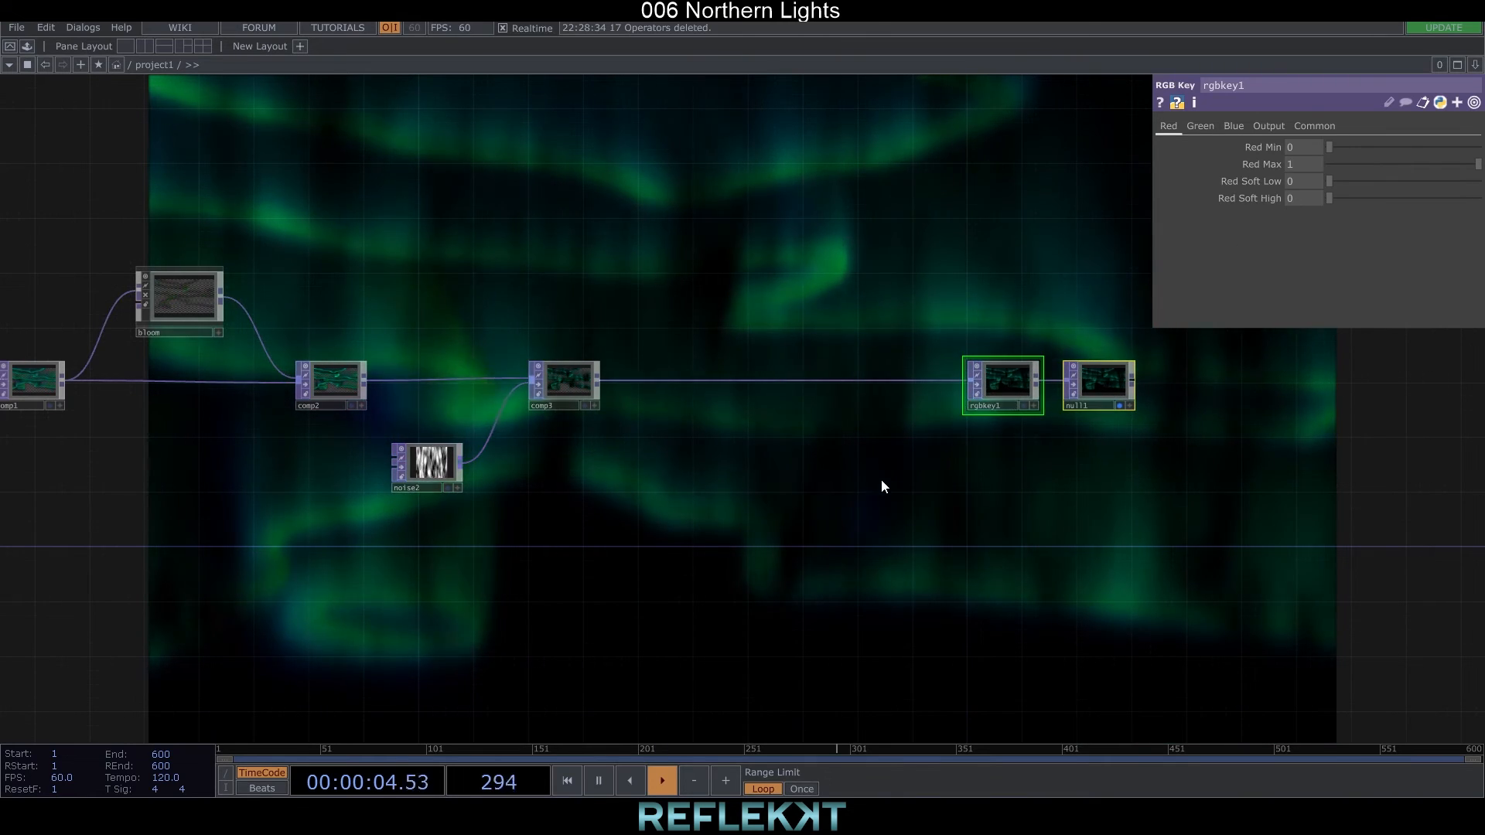
- Insert comp4 after comp3, add select1 for the trail branch, turn Swap Operation Order On
{"action": "right_click", "coordinate": [781, 368]}
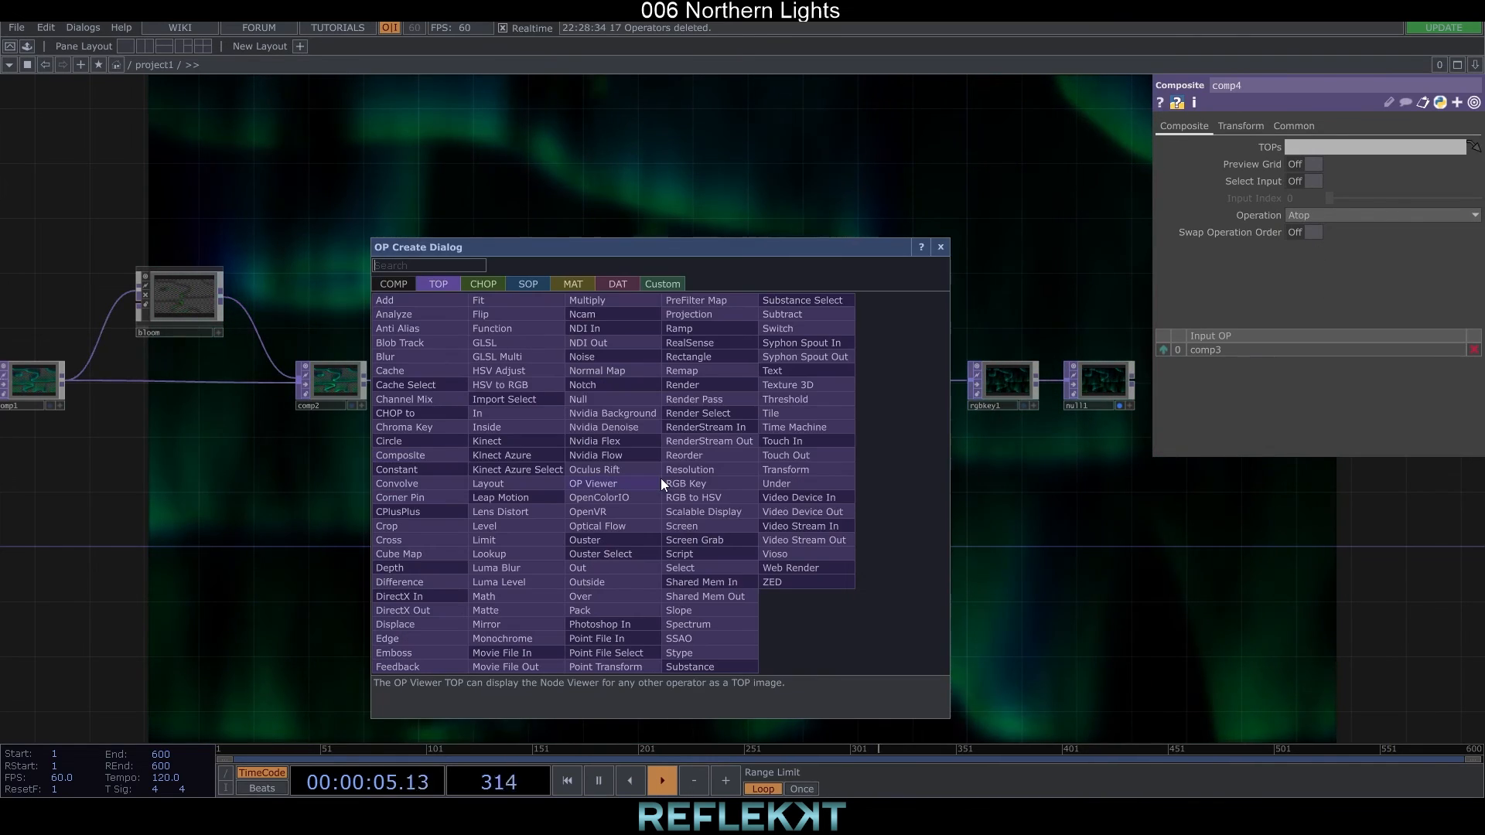
{"action": "type", "text": "selec"}
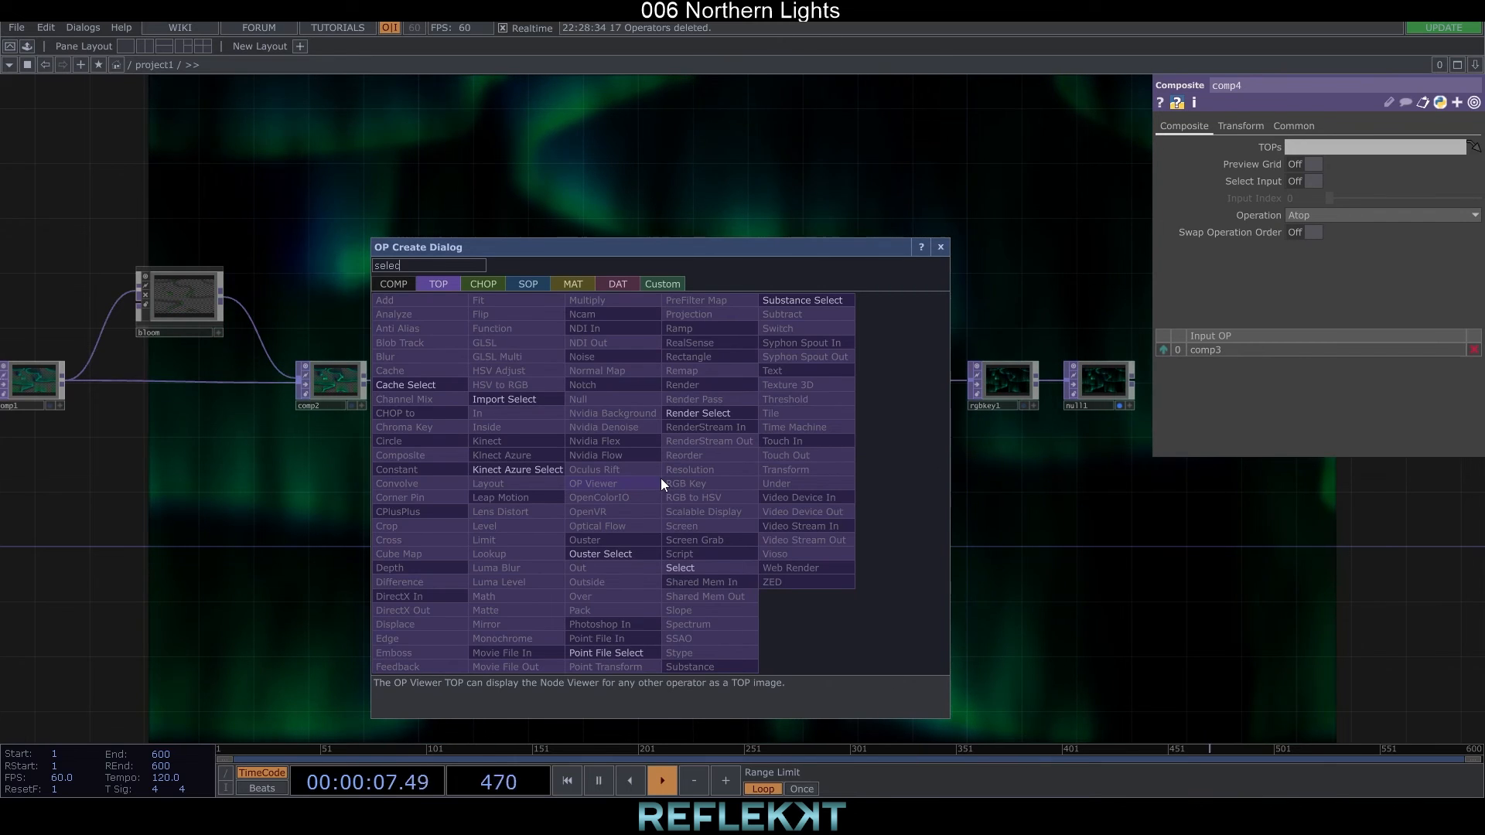
{"action": "left_click", "coordinate": [679, 568]}
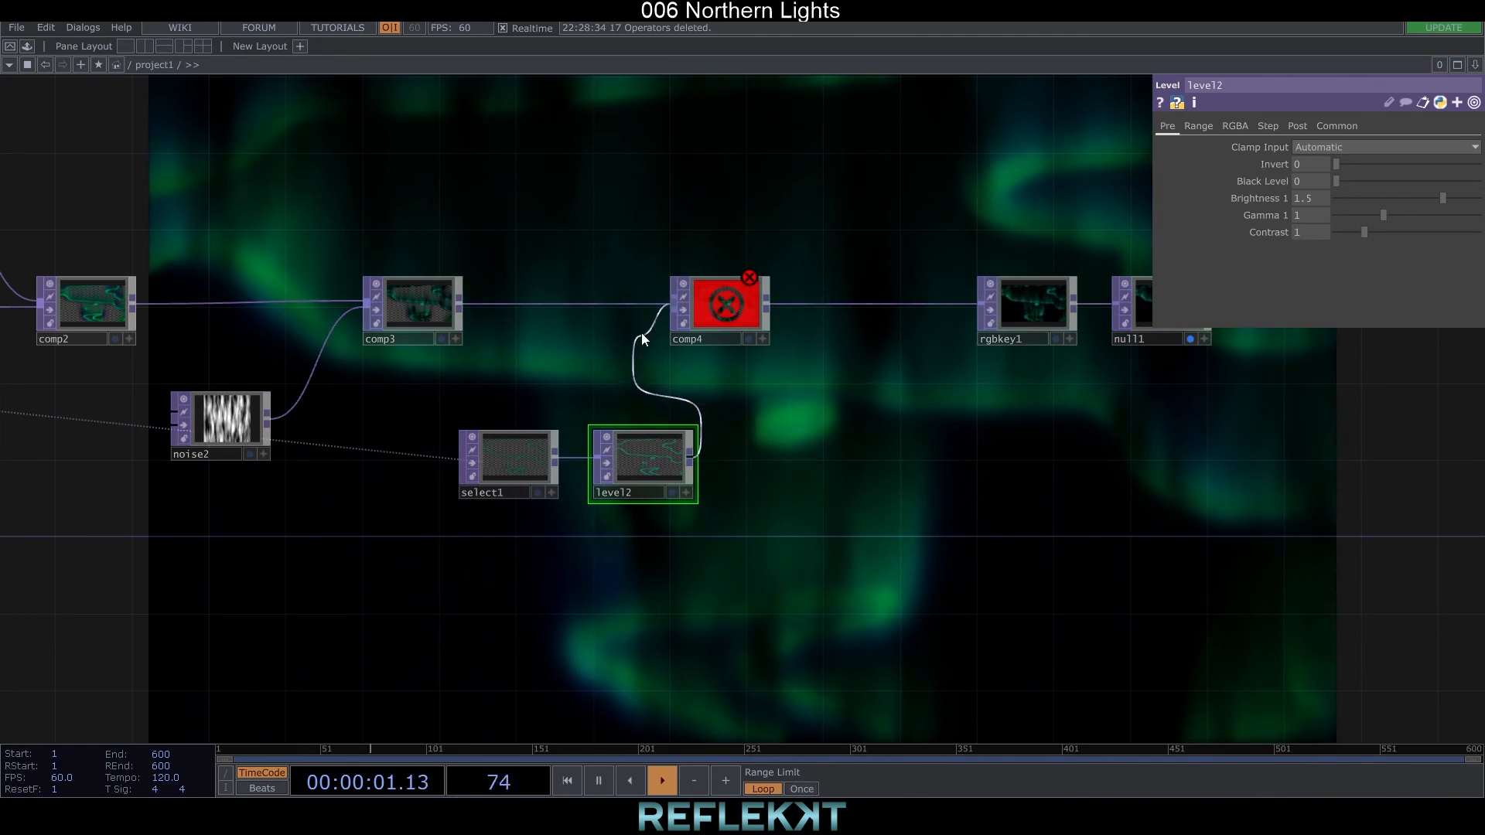
{"action": "left_click", "coordinate": [721, 303]}
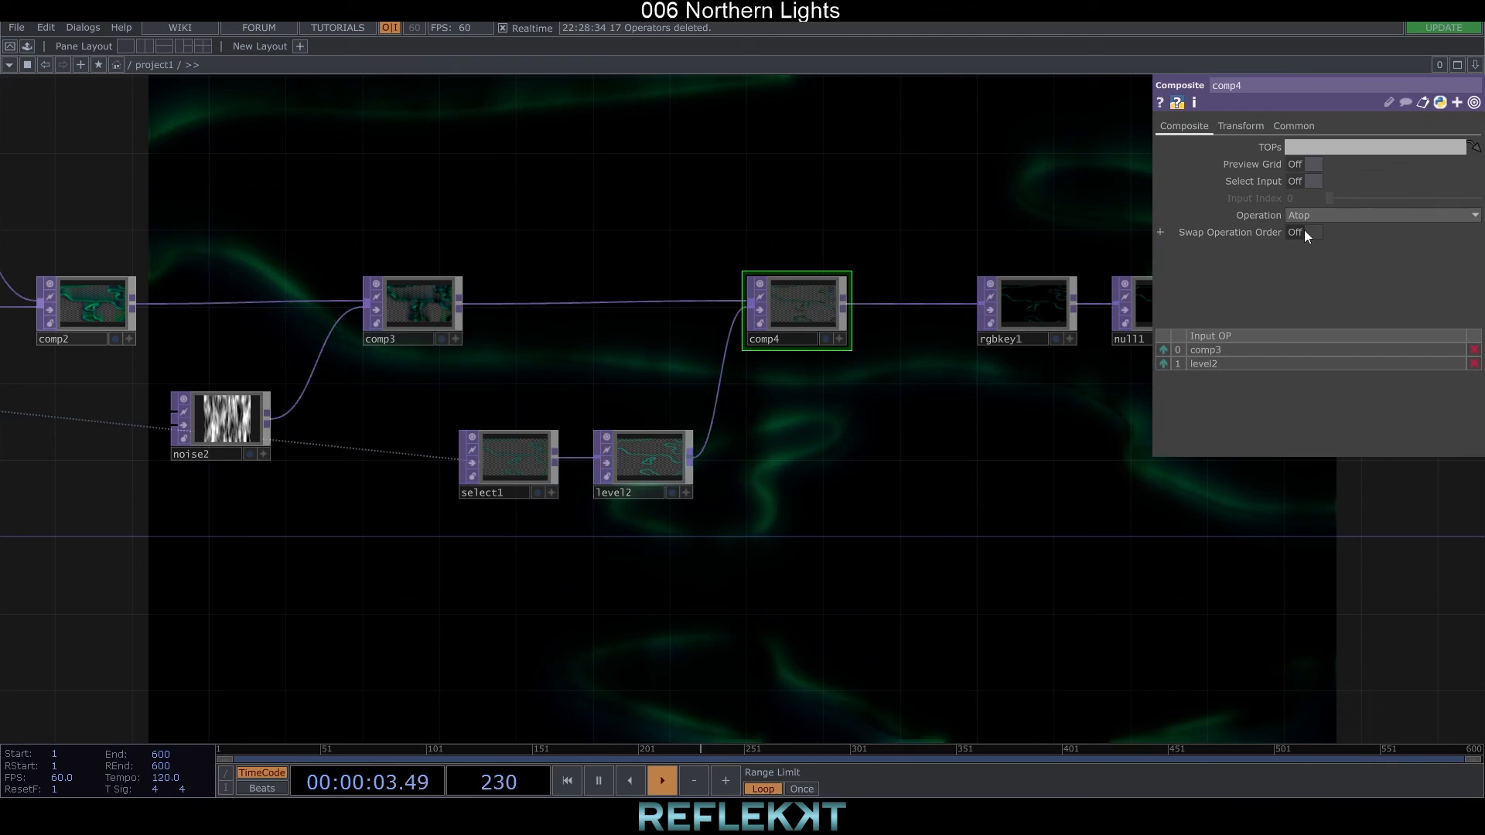
{"action": "left_click", "coordinate": [1310, 232]}
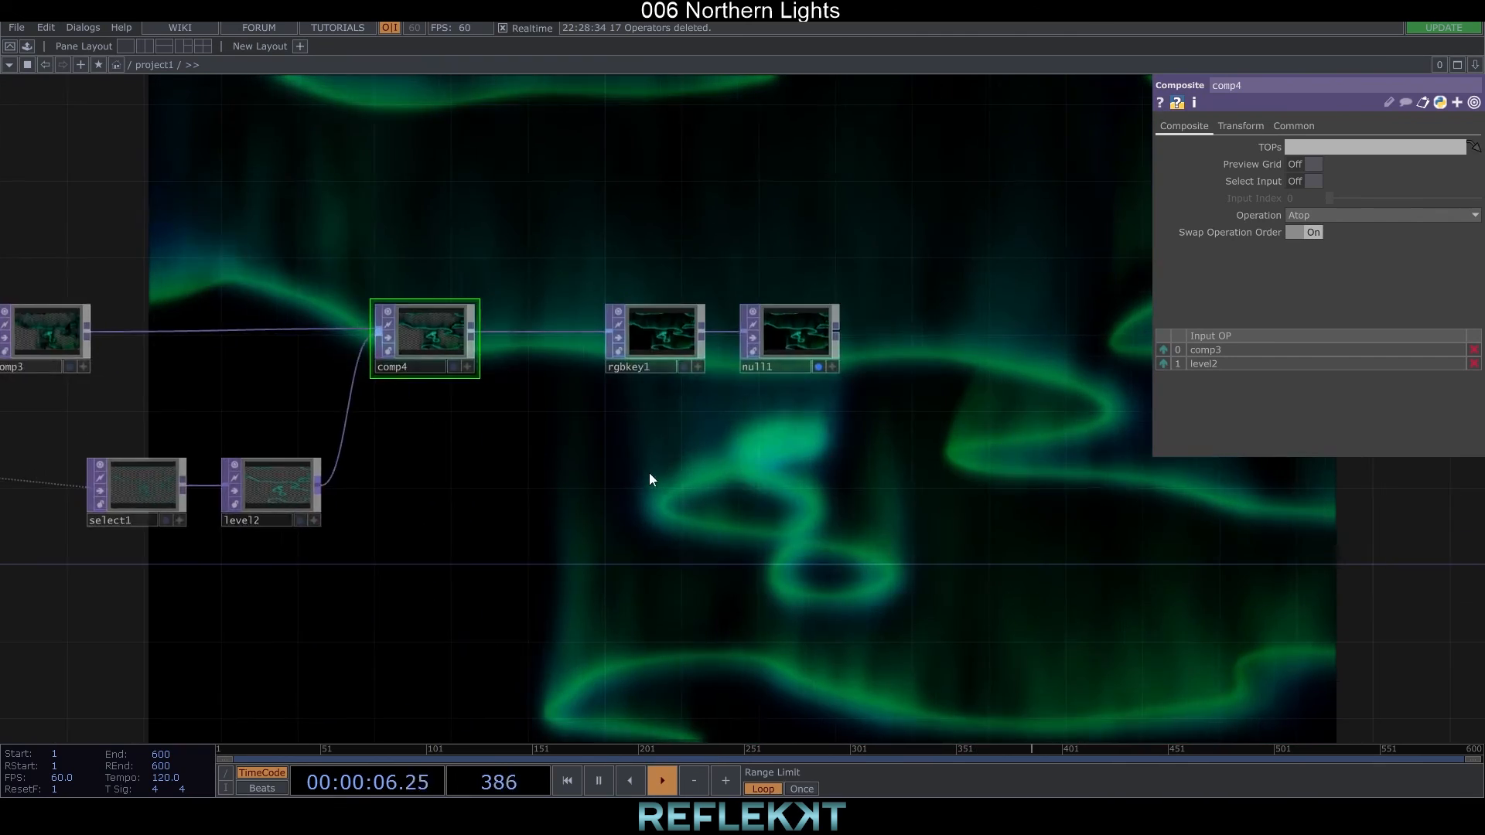